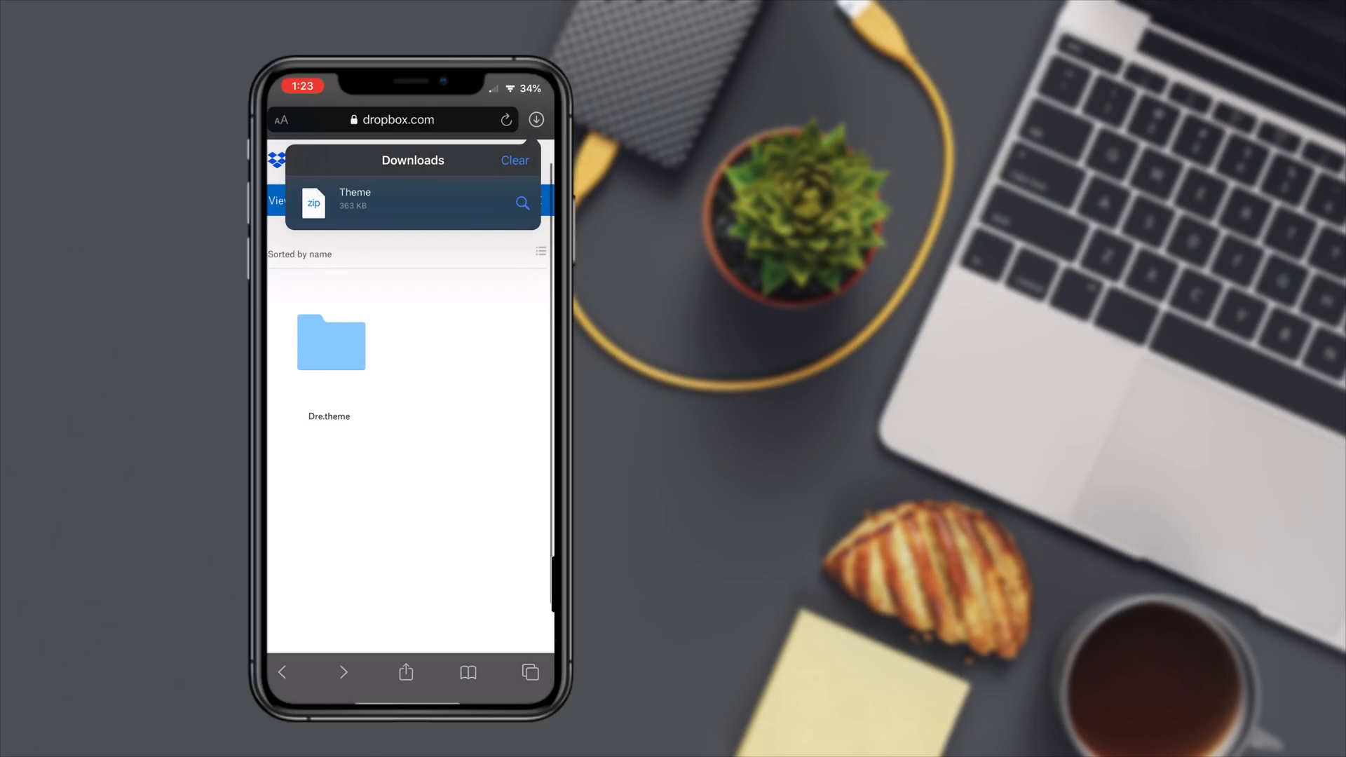
Step: Direct-download the Dropbox Theme folder as a zip and open the finished download
click(404, 203)
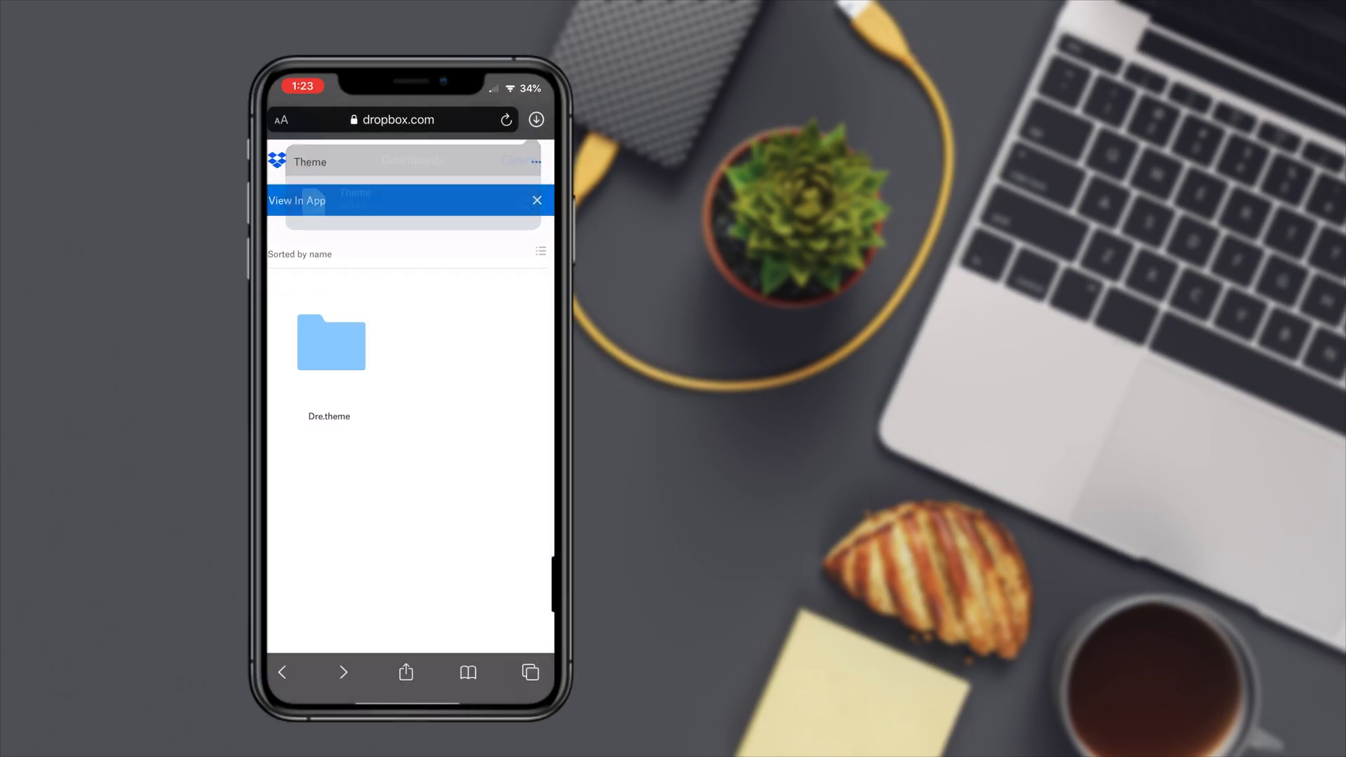
click(536, 119)
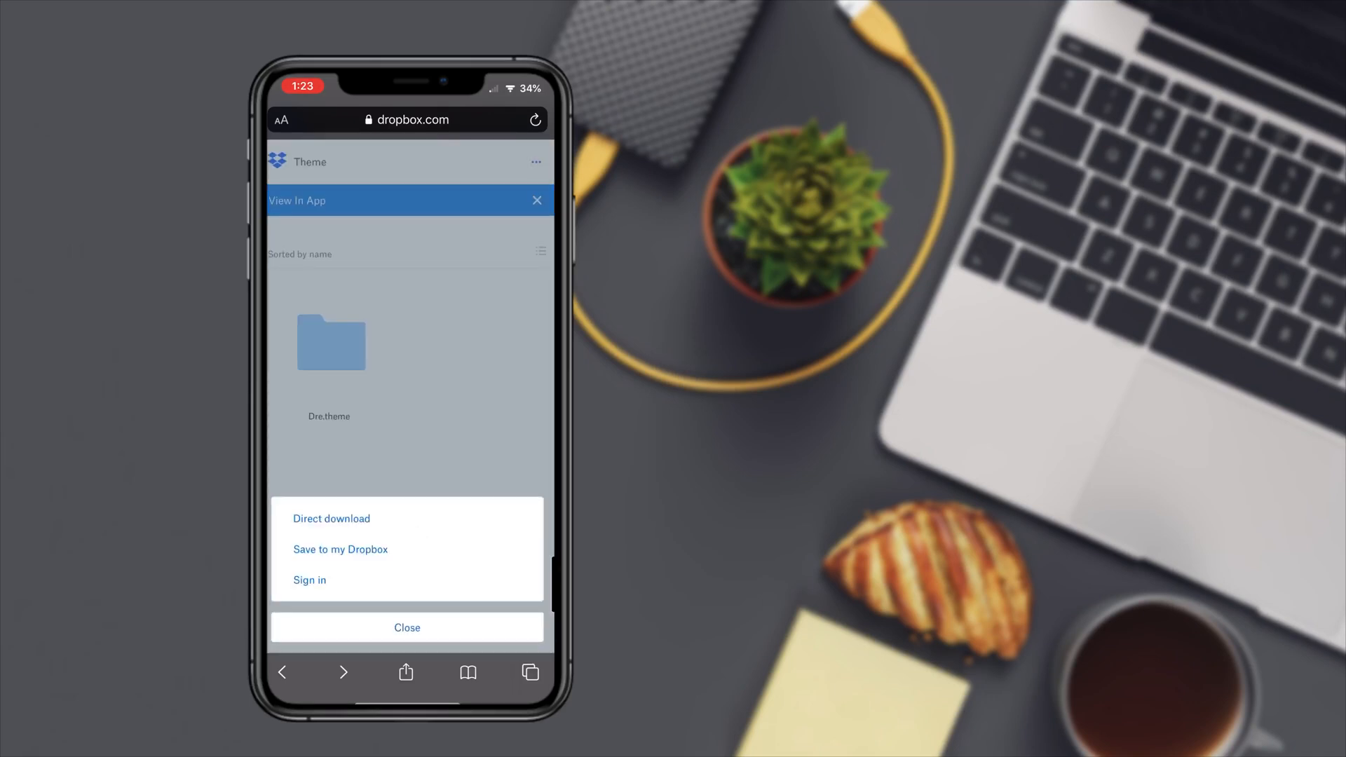
click(407, 626)
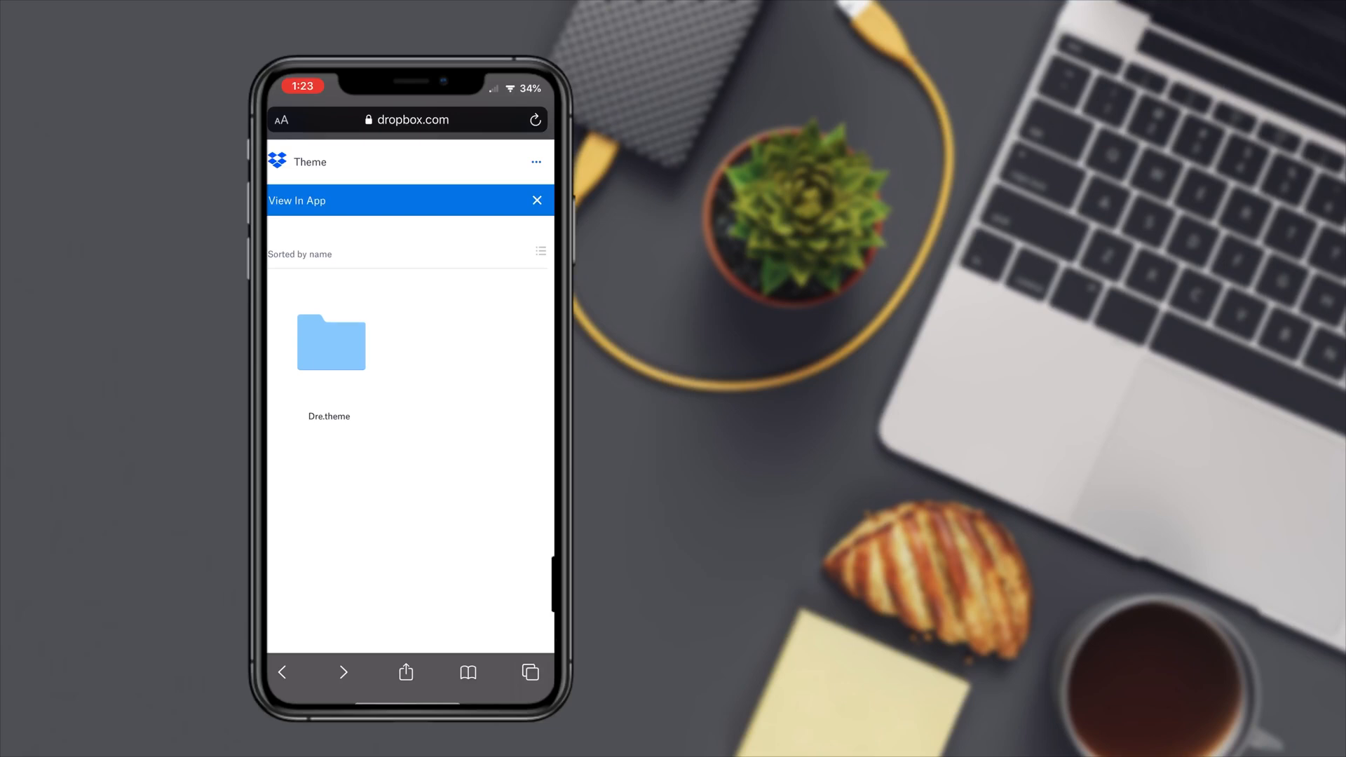
click(330, 343)
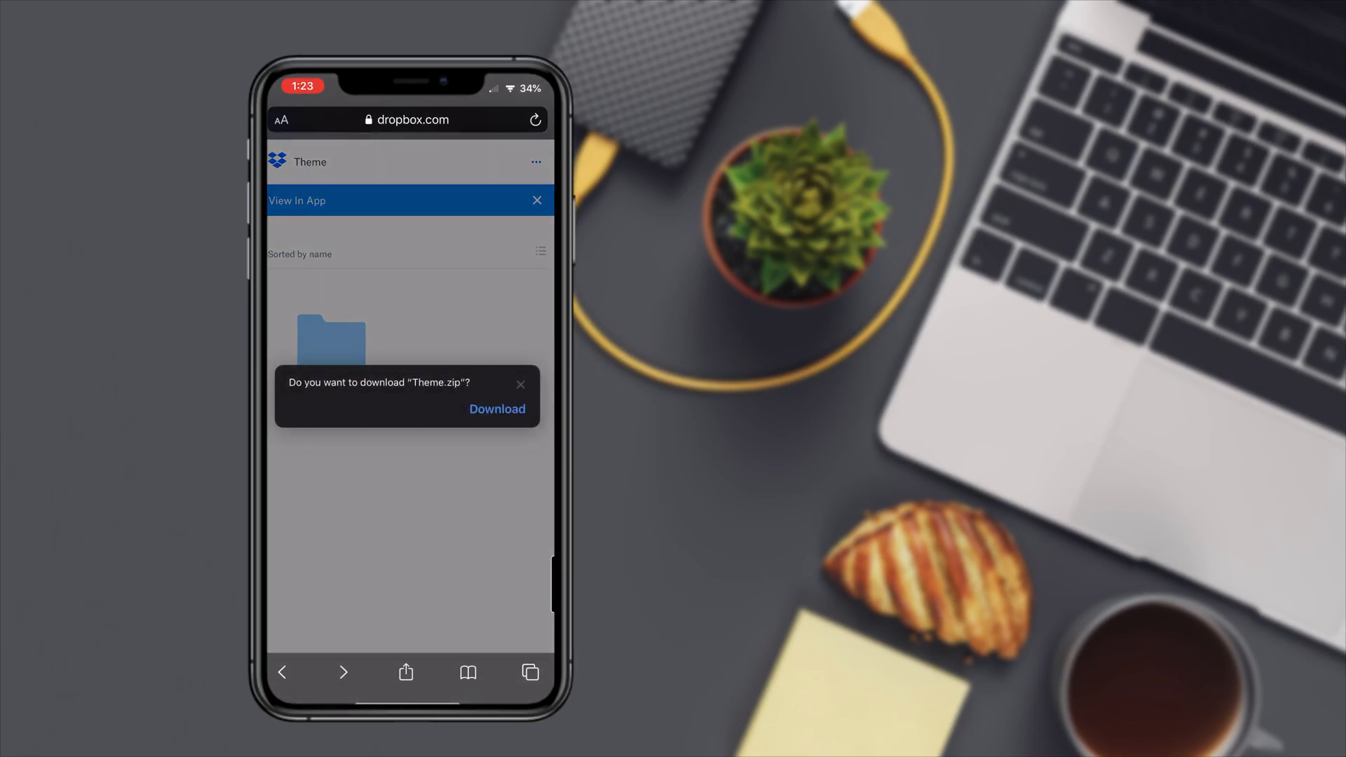
click(496, 408)
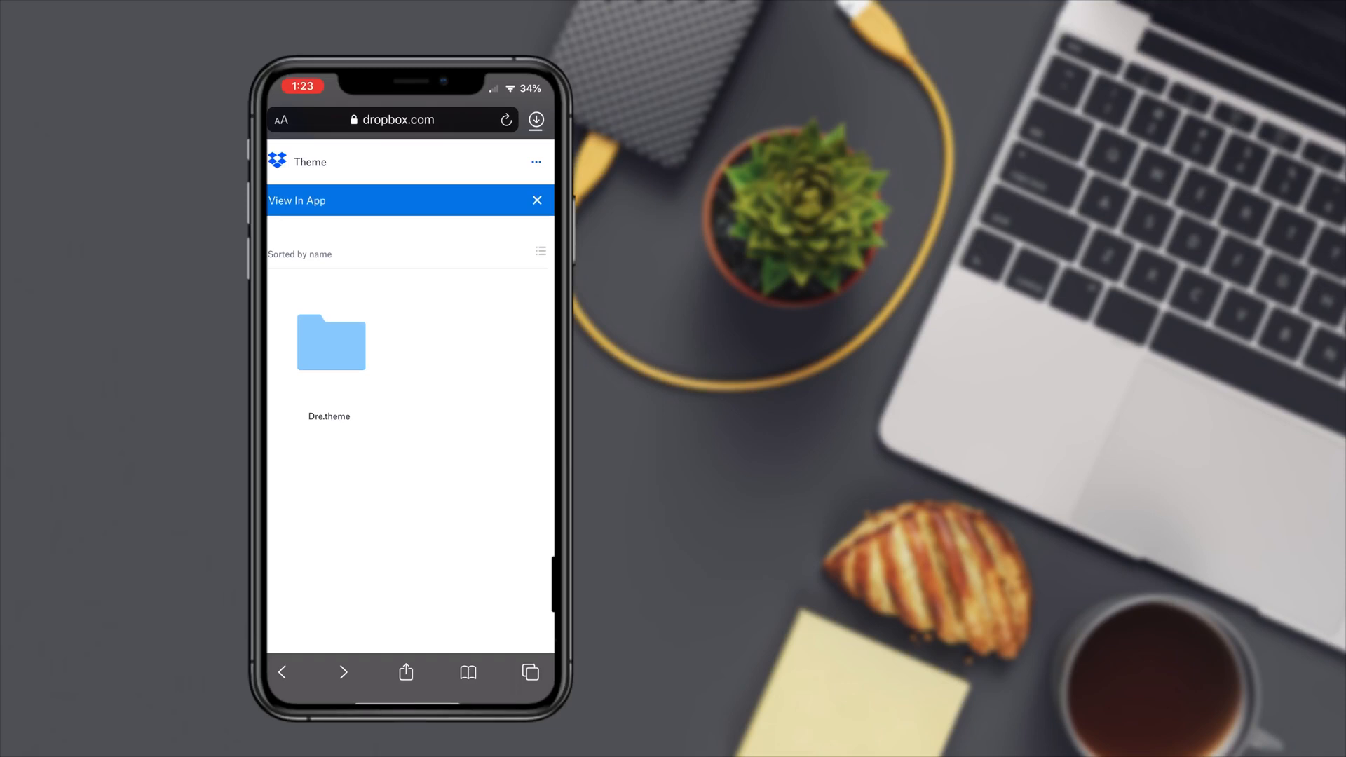
click(536, 119)
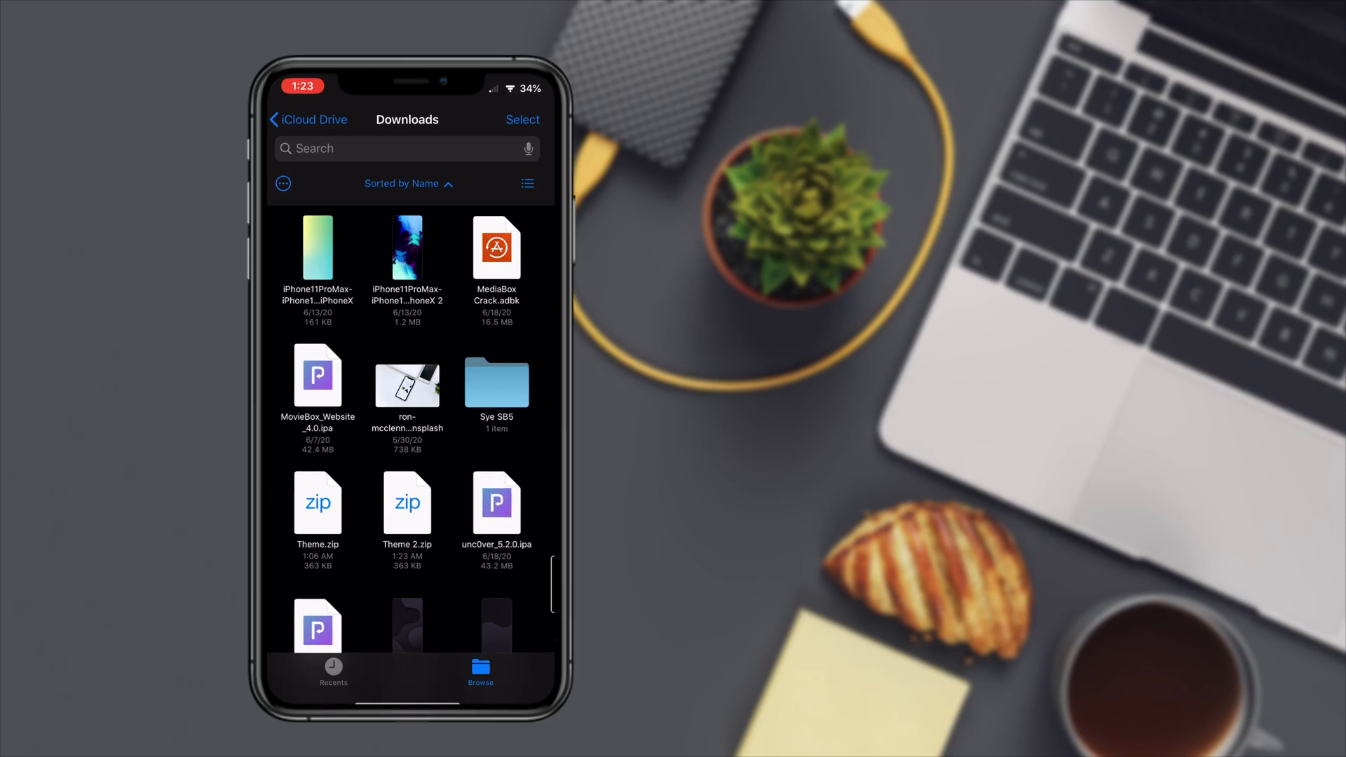
Step: Find Theme 2.zip in the Files Downloads folder, then return to the Home Screen
scroll(down, 3)
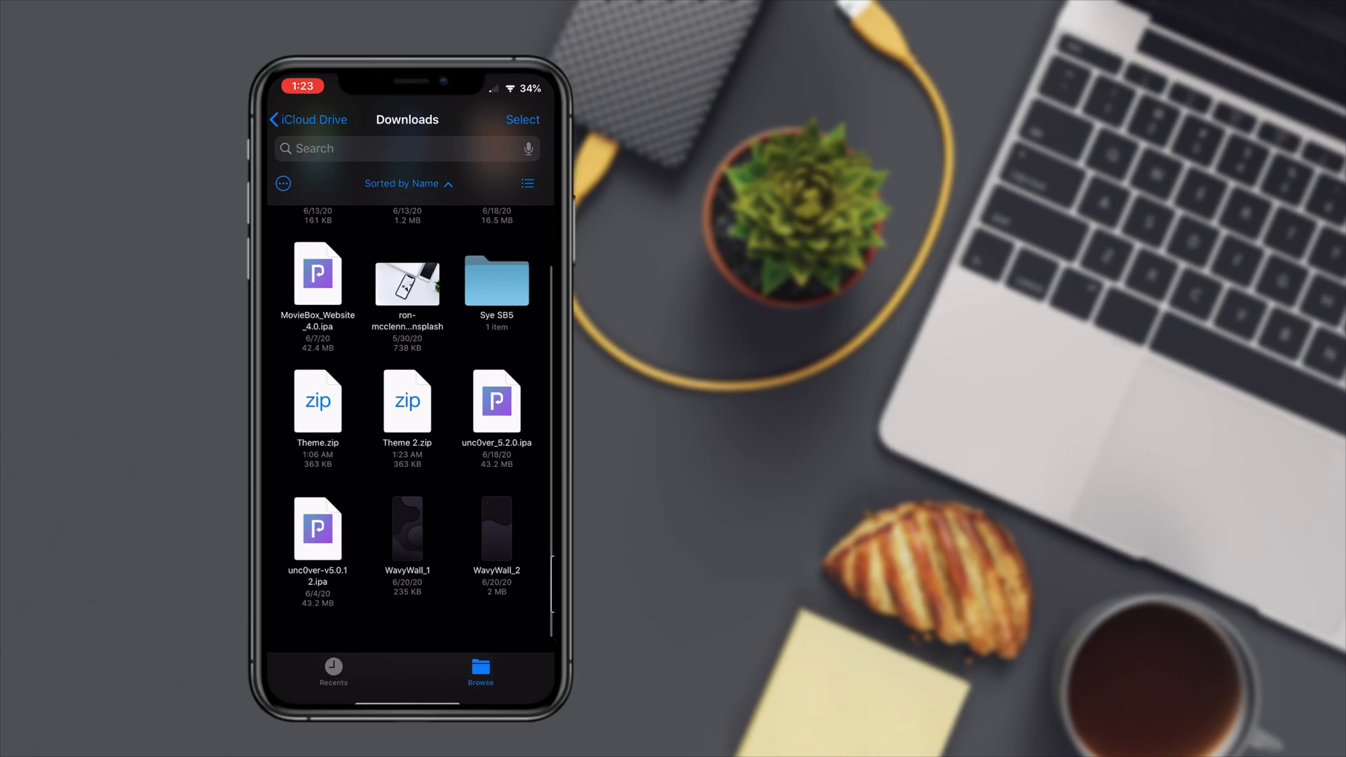
click(307, 406)
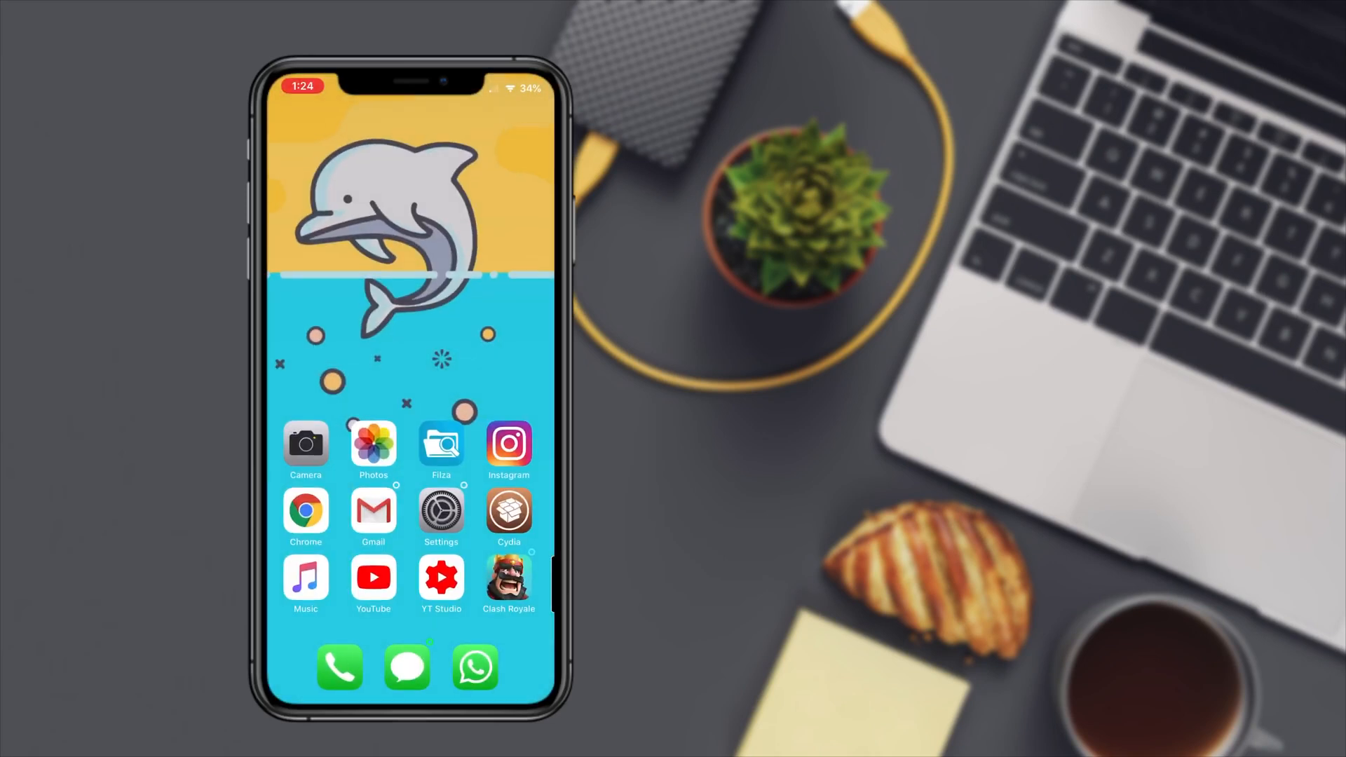
Step: Launch Filza and browse / > var > mobile > Library > Mobile Documents > com~apple~CloudDocs
click(440, 443)
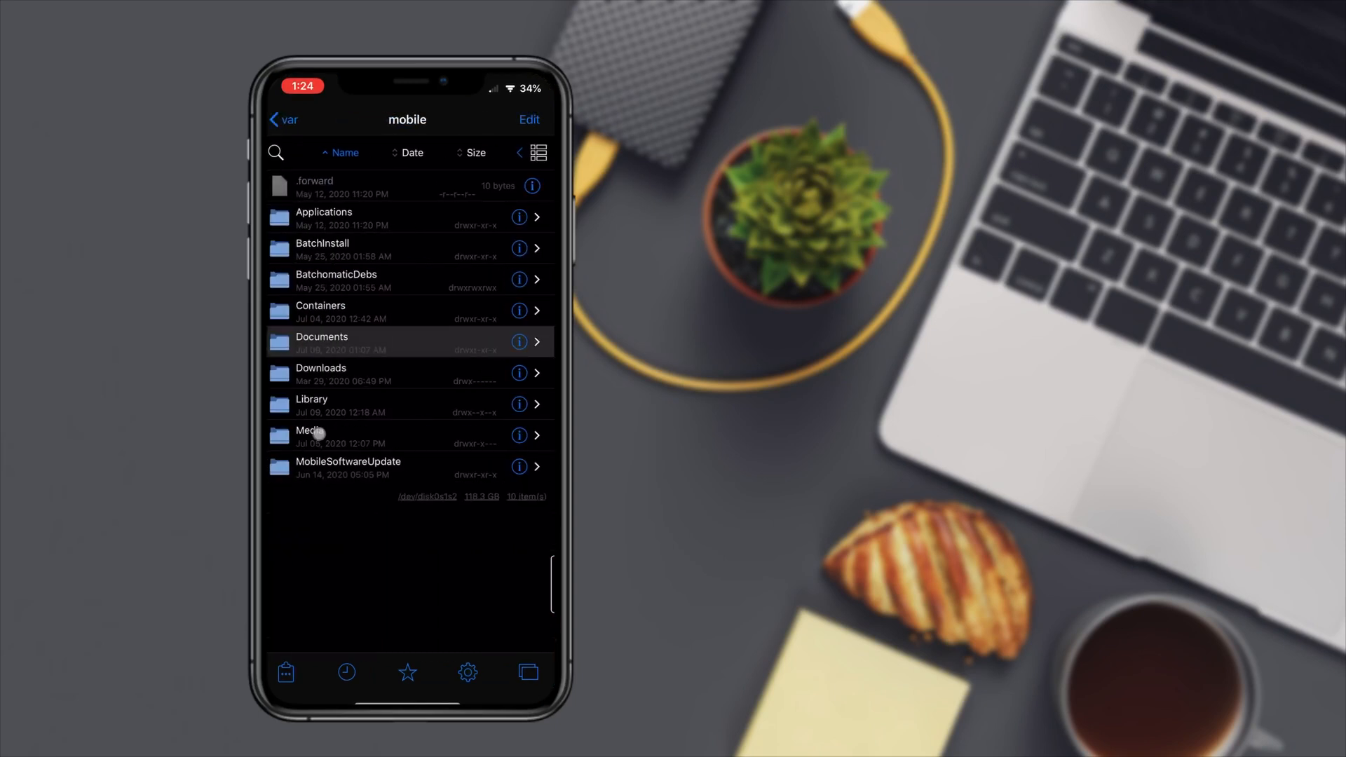
click(281, 120)
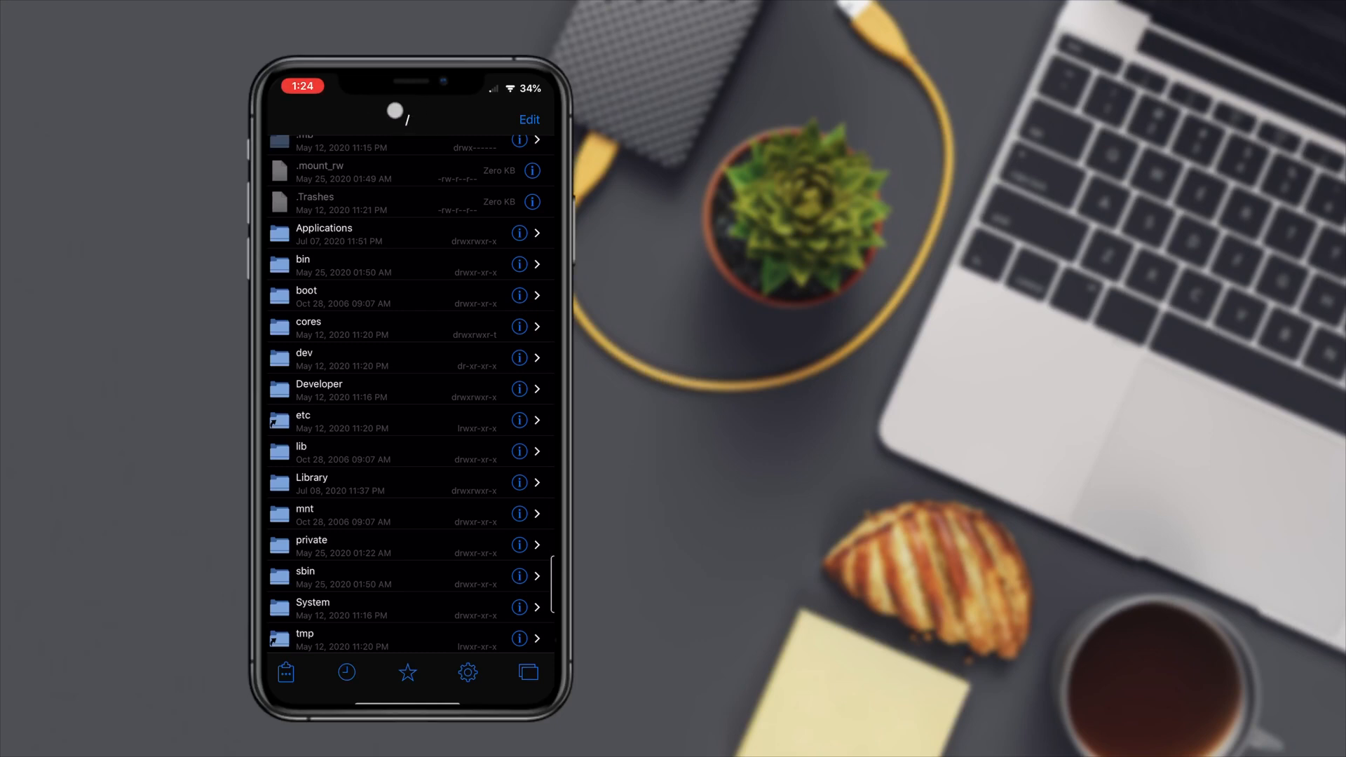
scroll(down, 3)
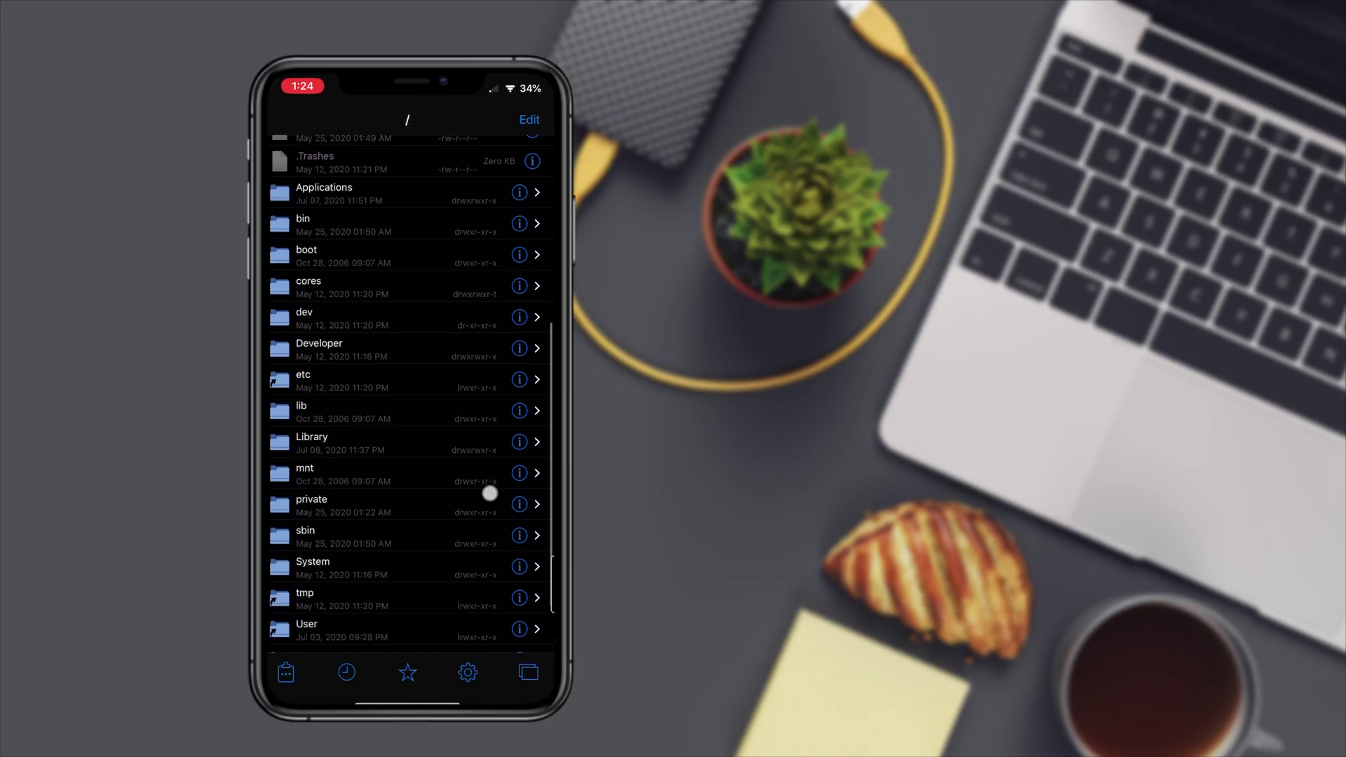
scroll(down, 3)
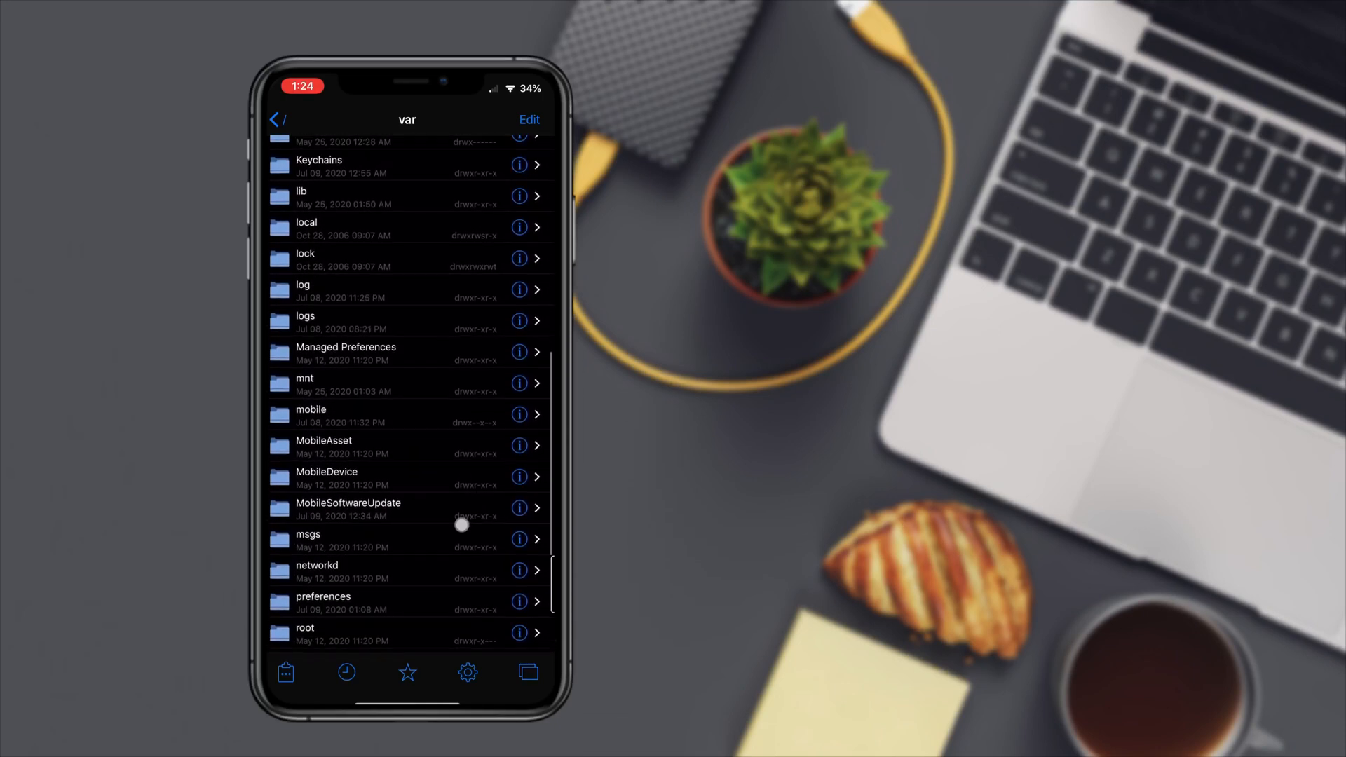
click(310, 416)
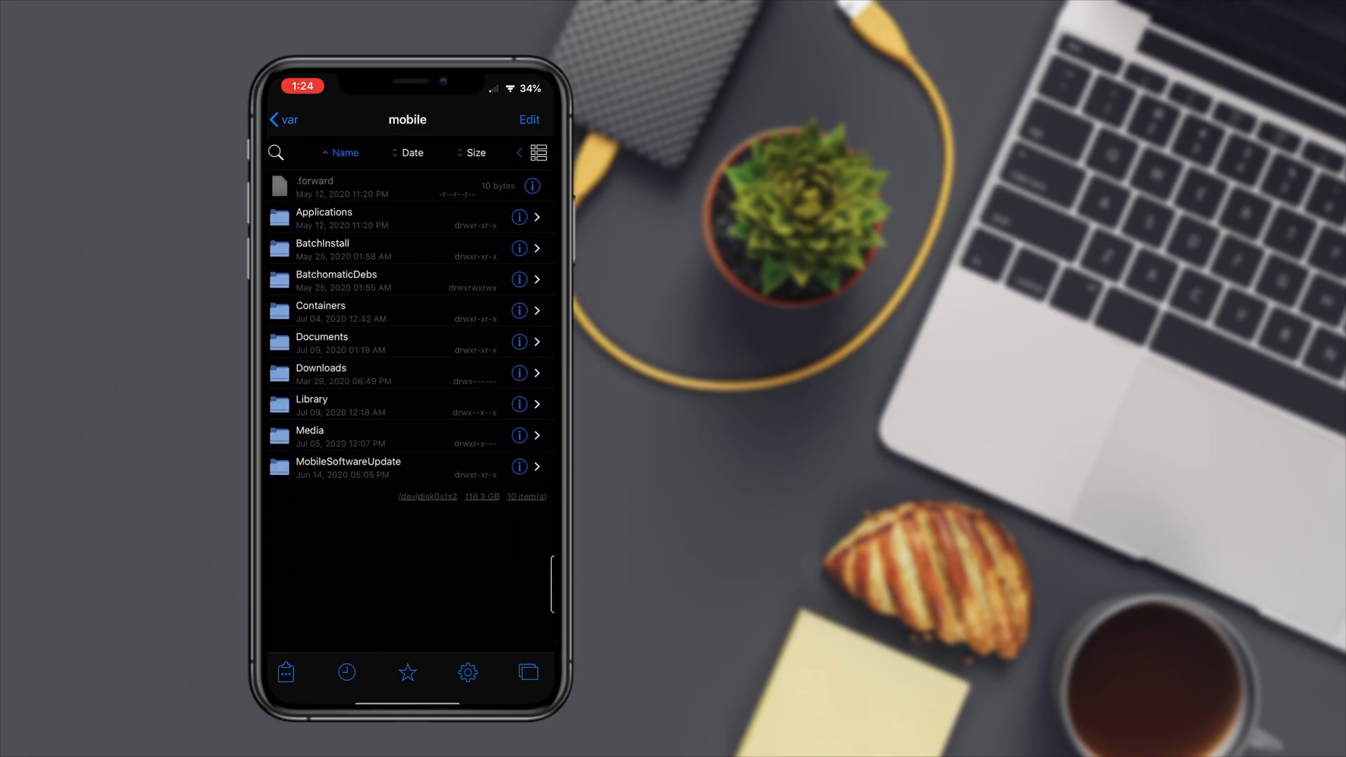
click(311, 399)
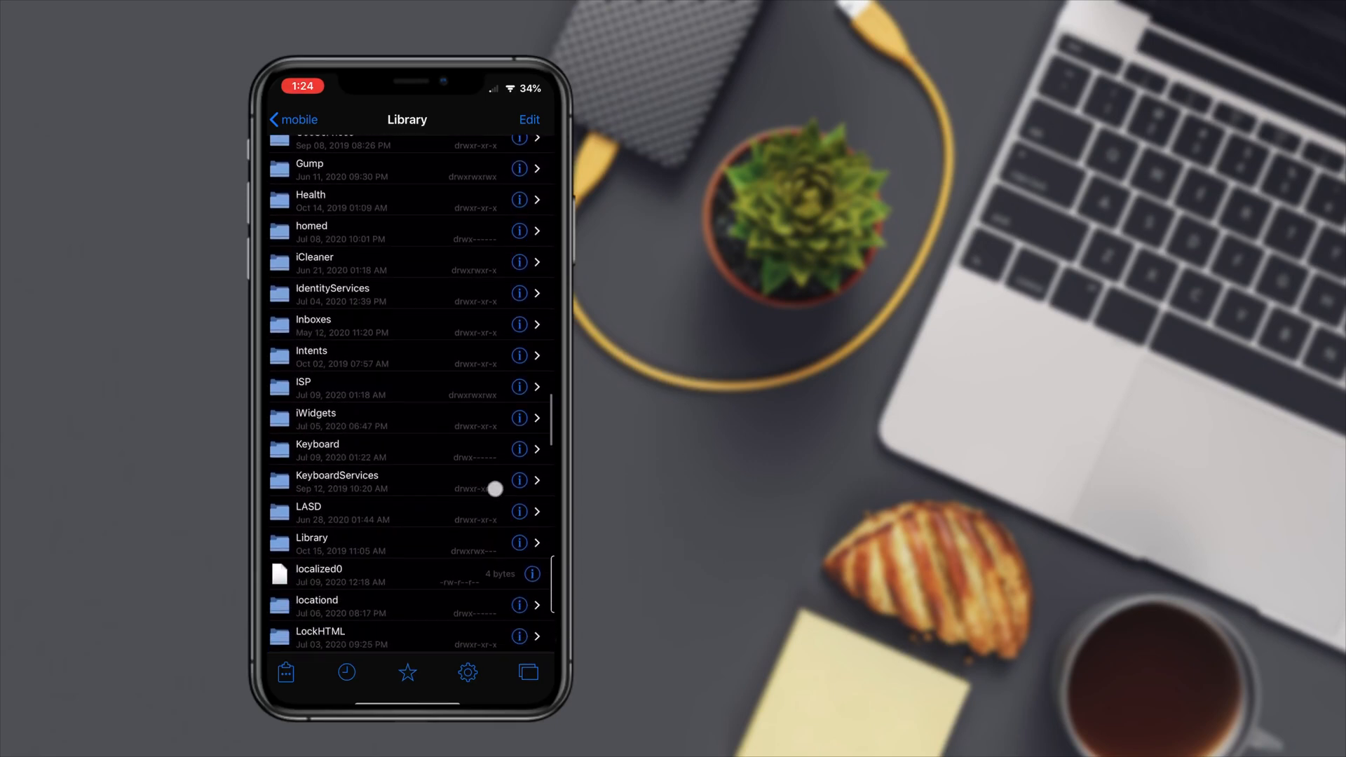
scroll(down, 3)
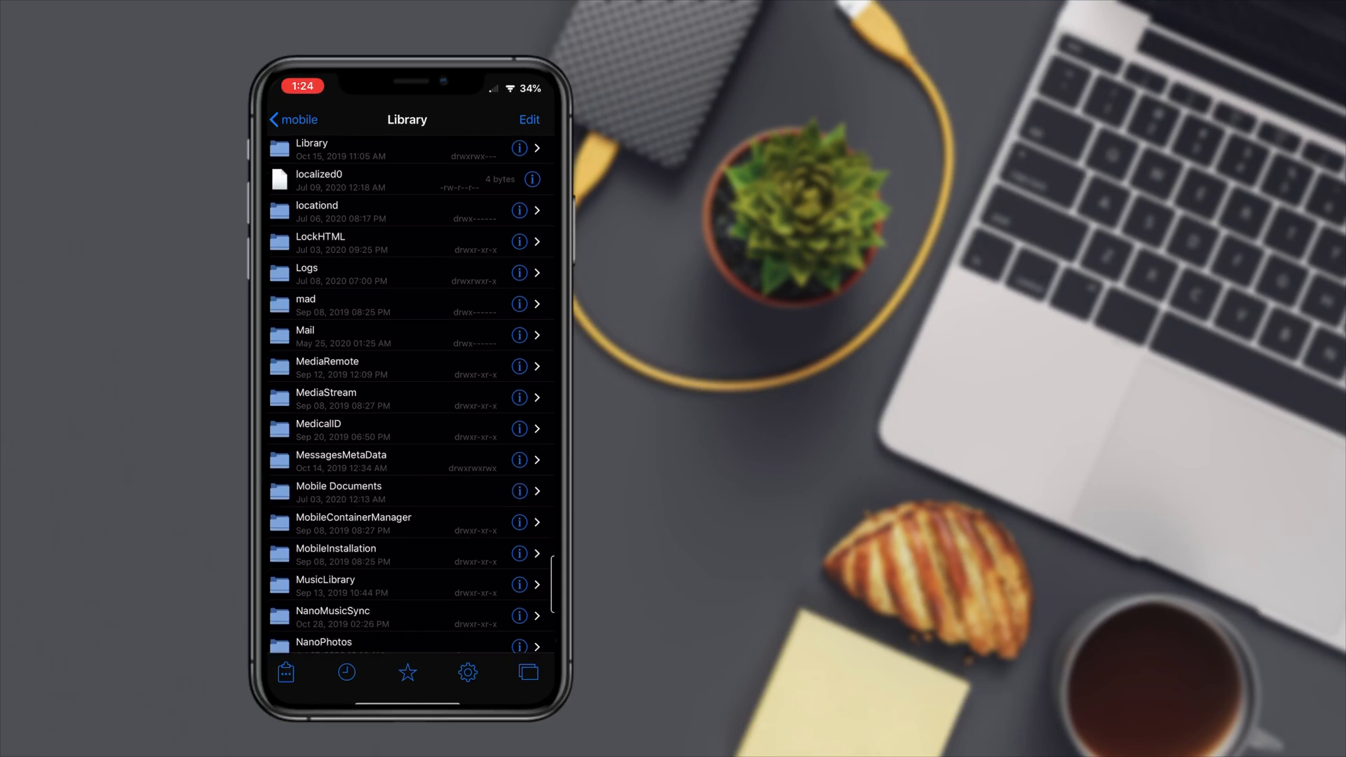
click(337, 491)
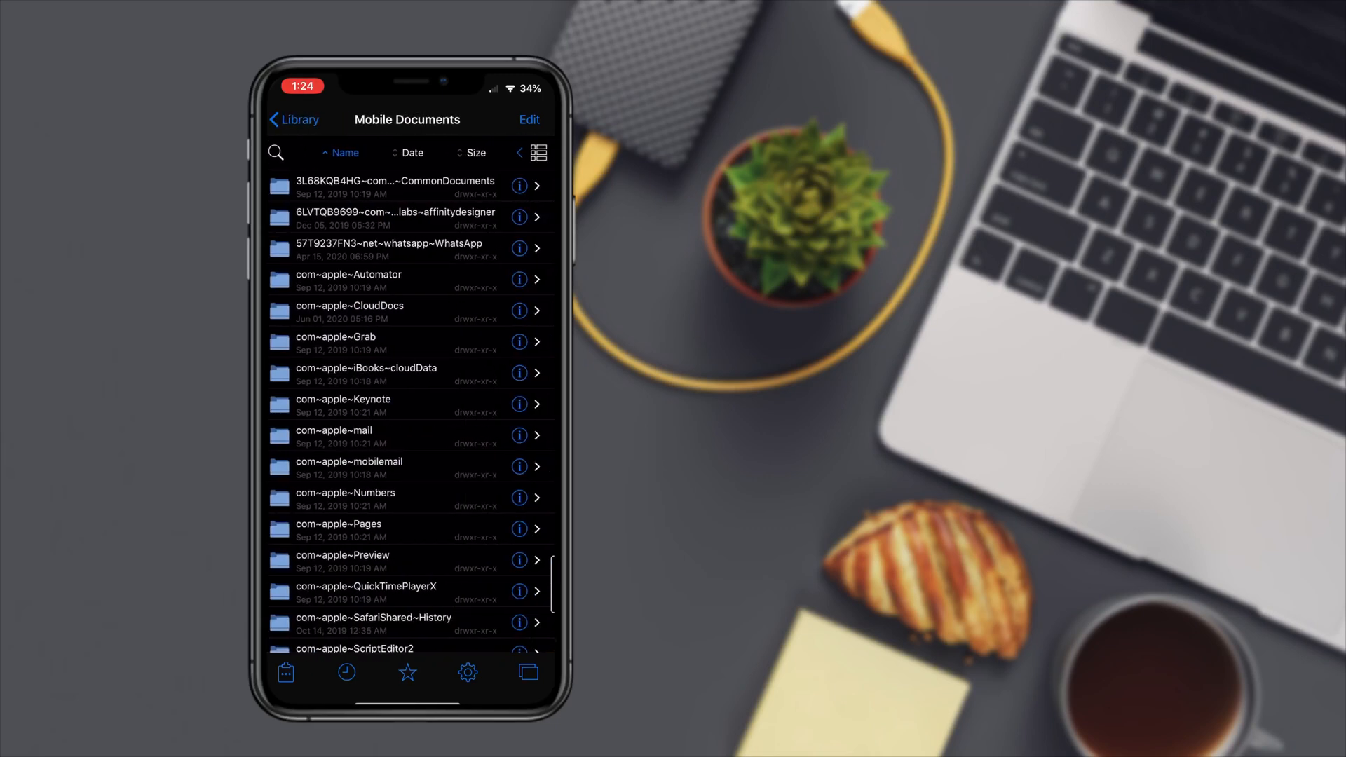
click(352, 311)
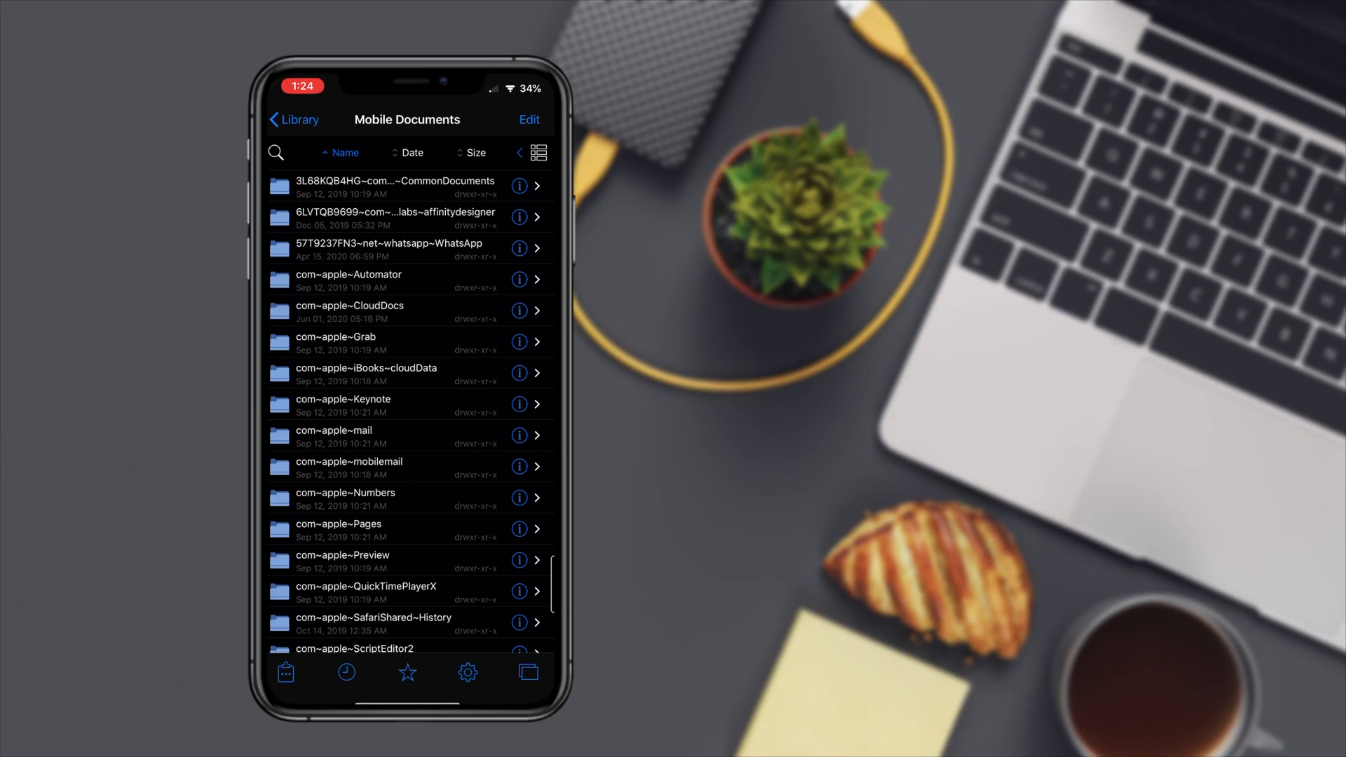
click(348, 309)
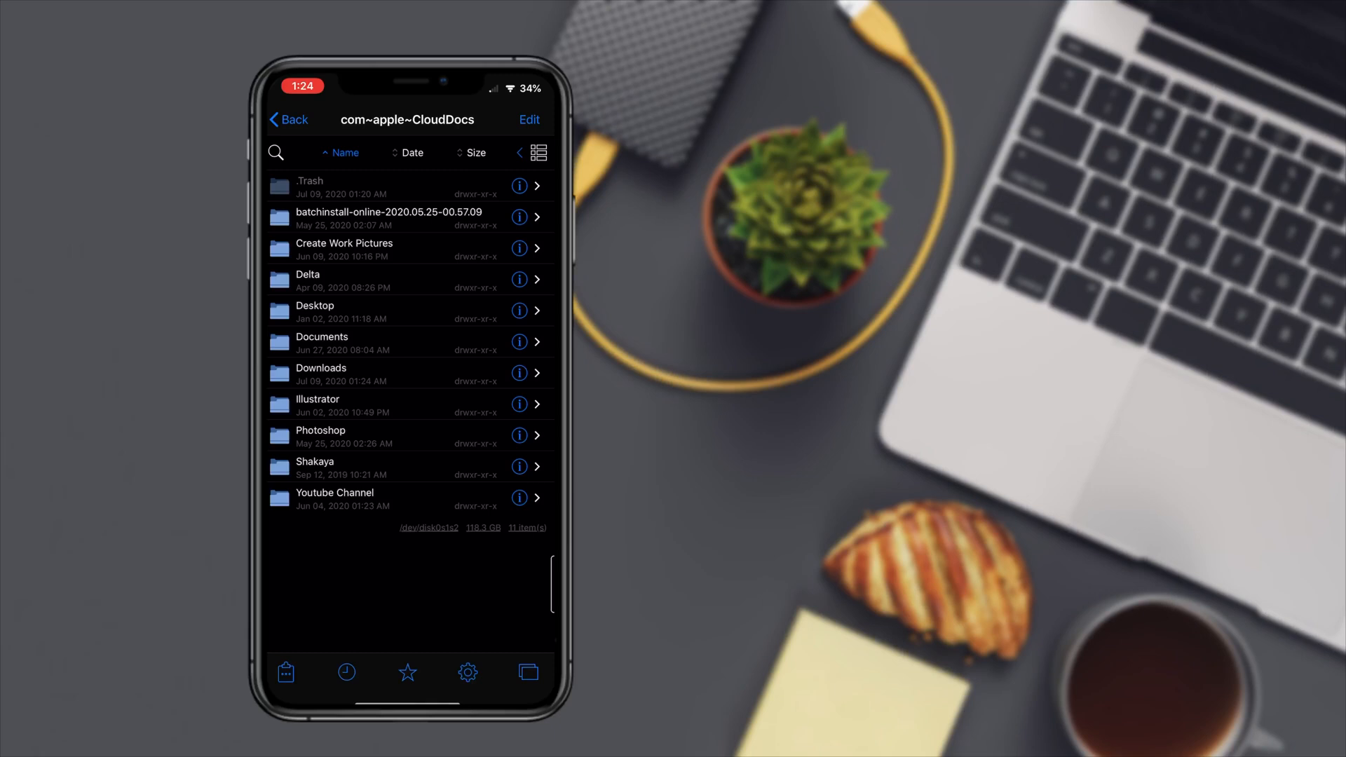
Step: Open the iCloud Downloads folder and the unzipped Theme 2 folder
click(321, 373)
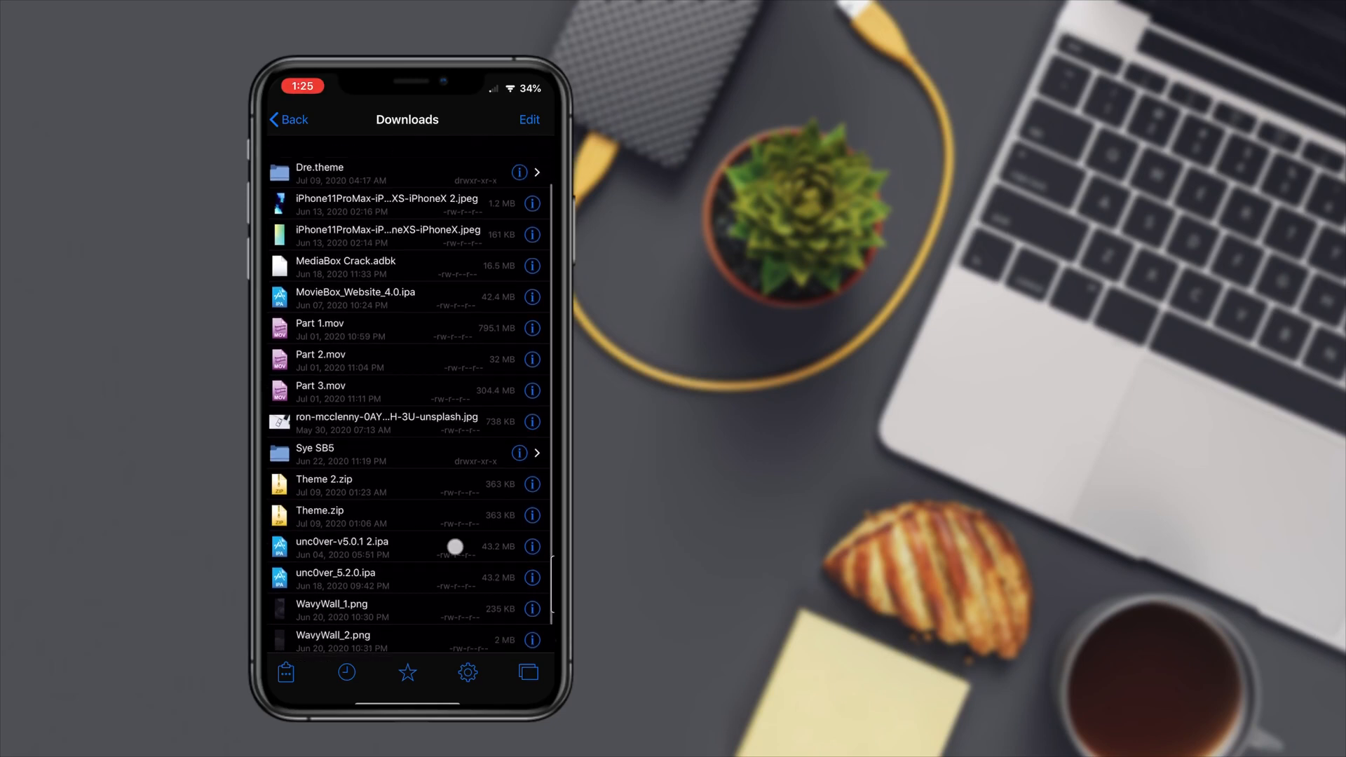
scroll(up, 3)
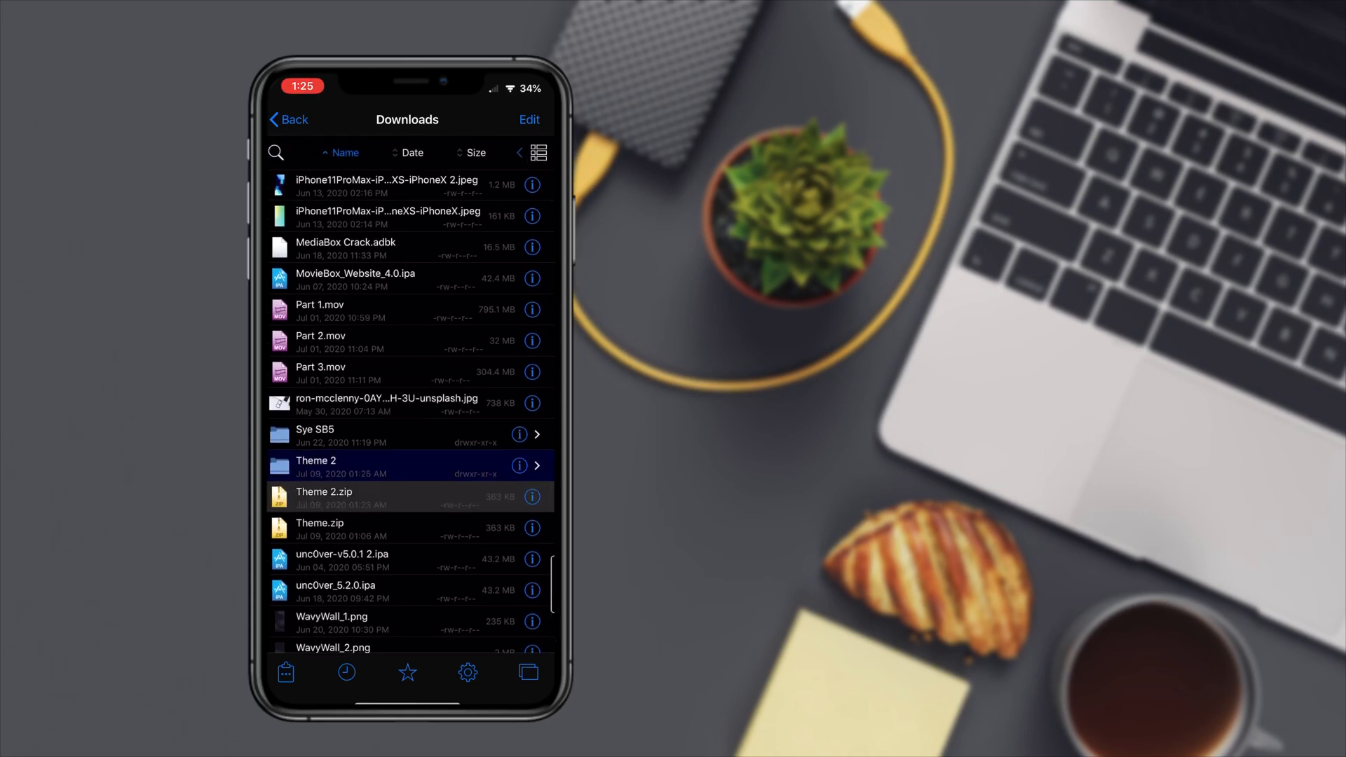
click(387, 466)
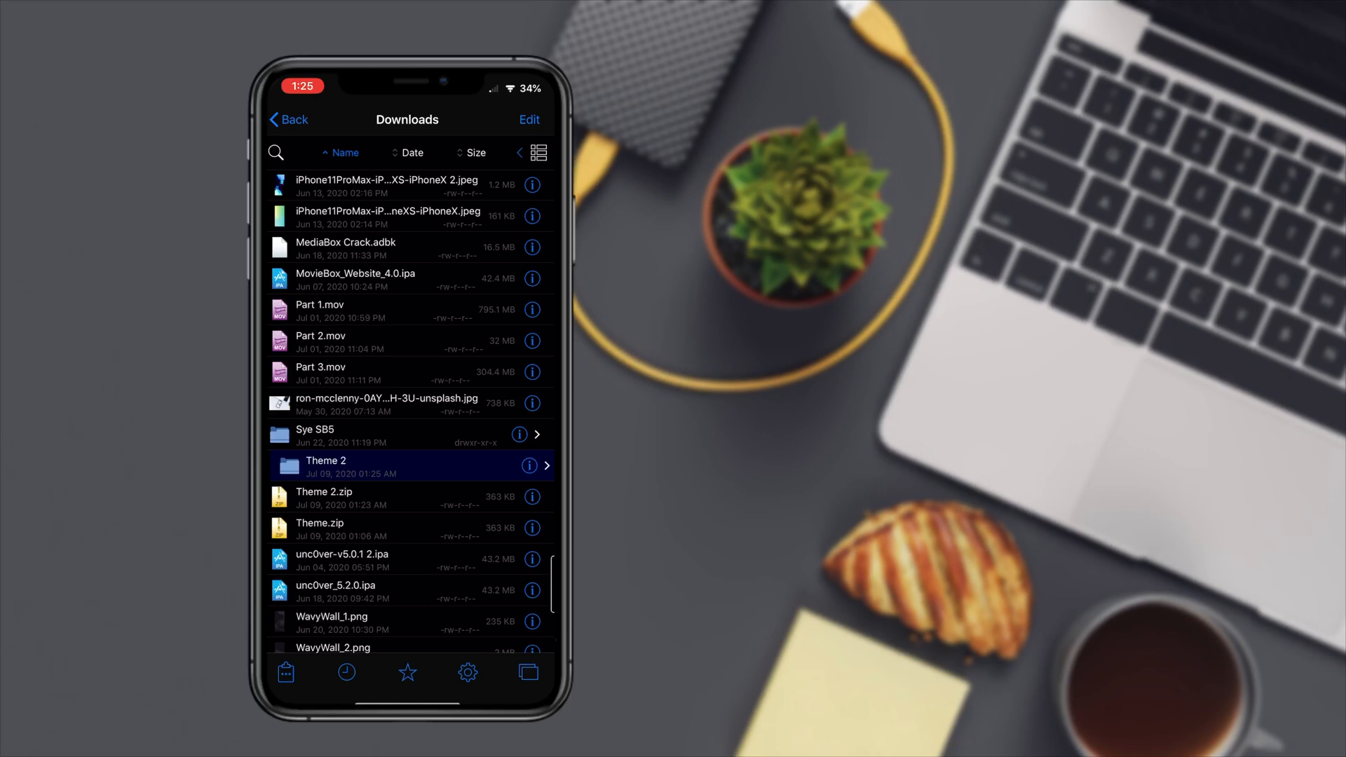
click(386, 466)
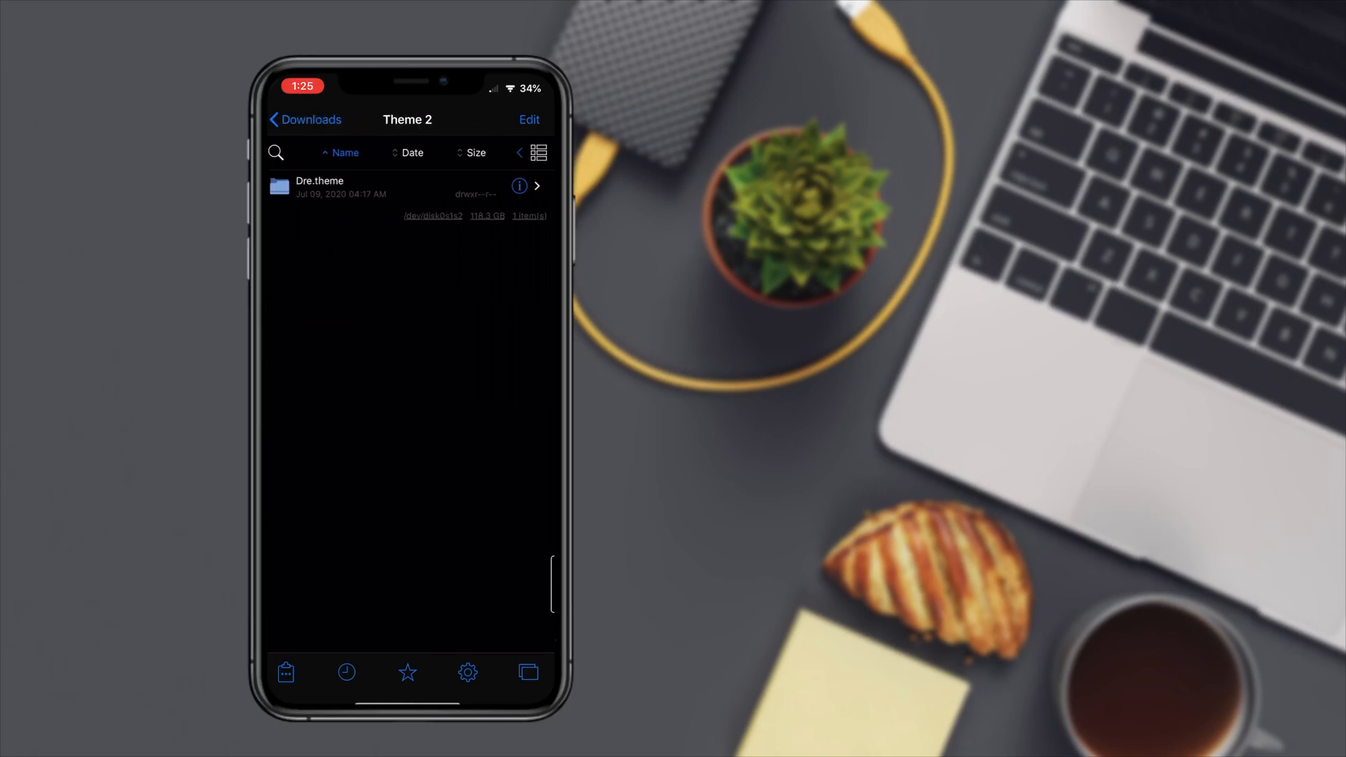
Step: Return to Downloads, scroll the list, and reopen Theme 2 to show Dre.theme
click(304, 120)
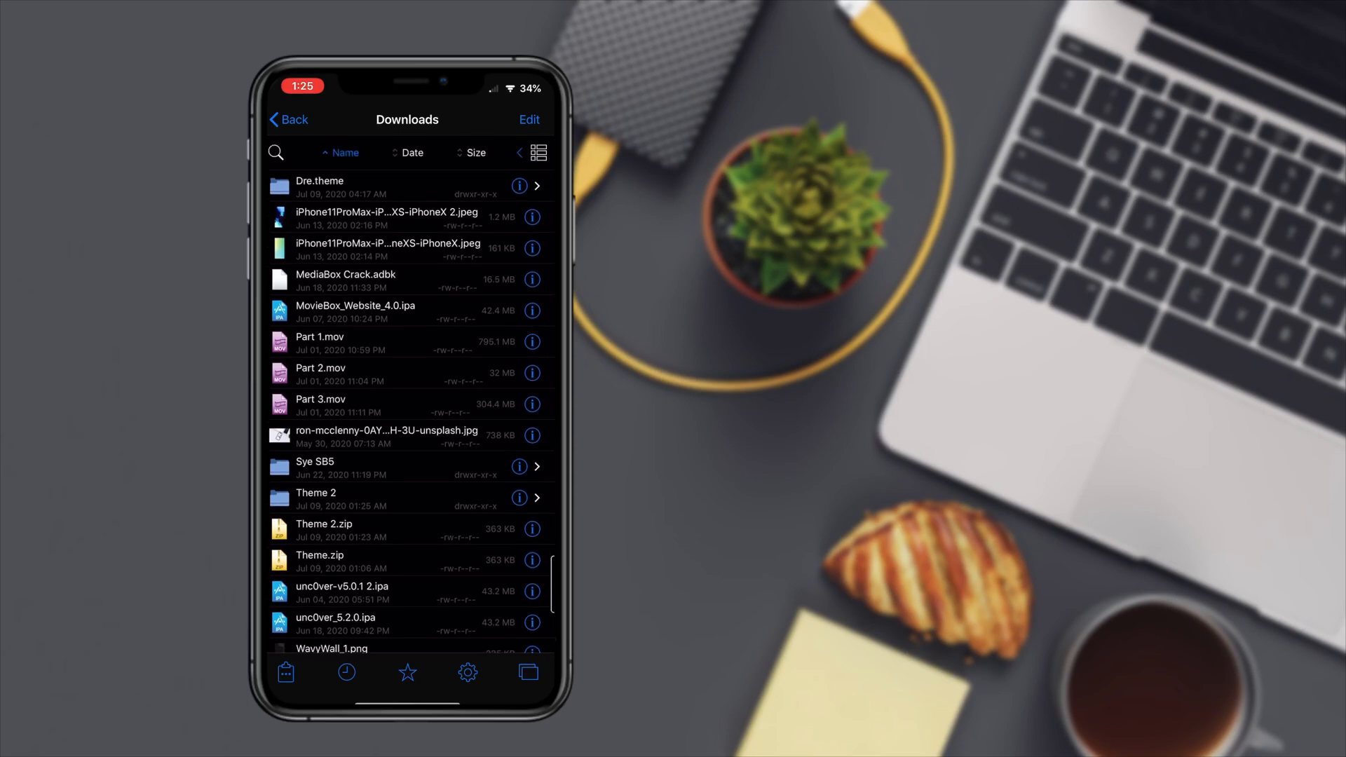
scroll(down, 3)
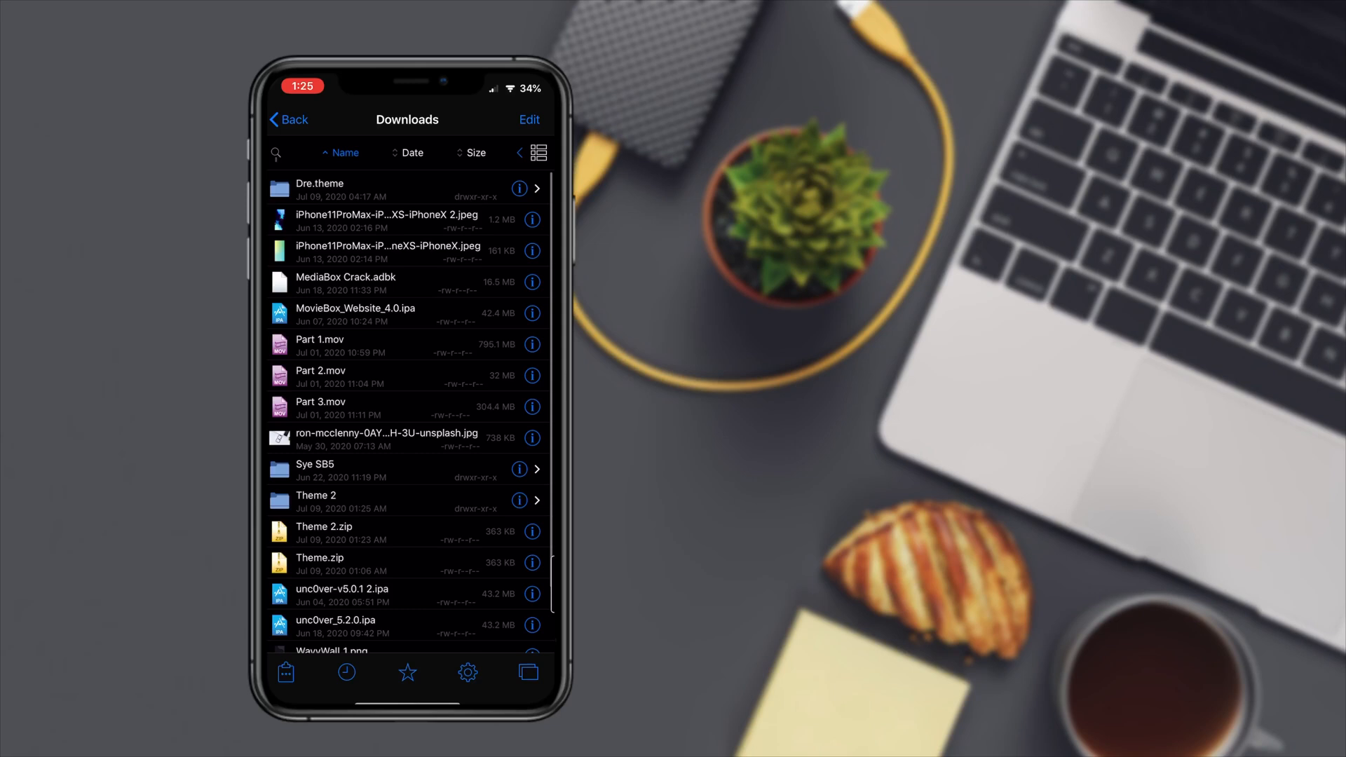
scroll(down, 3)
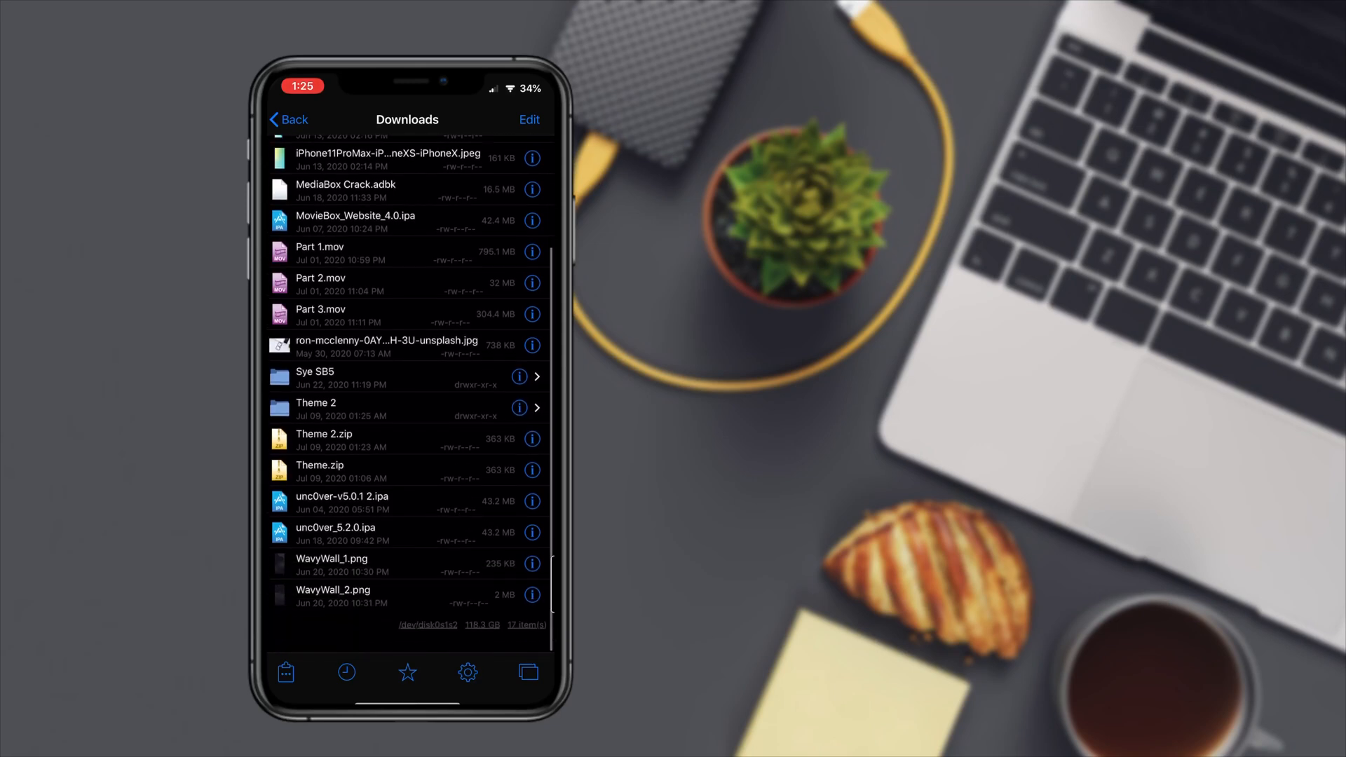
scroll(up, 3)
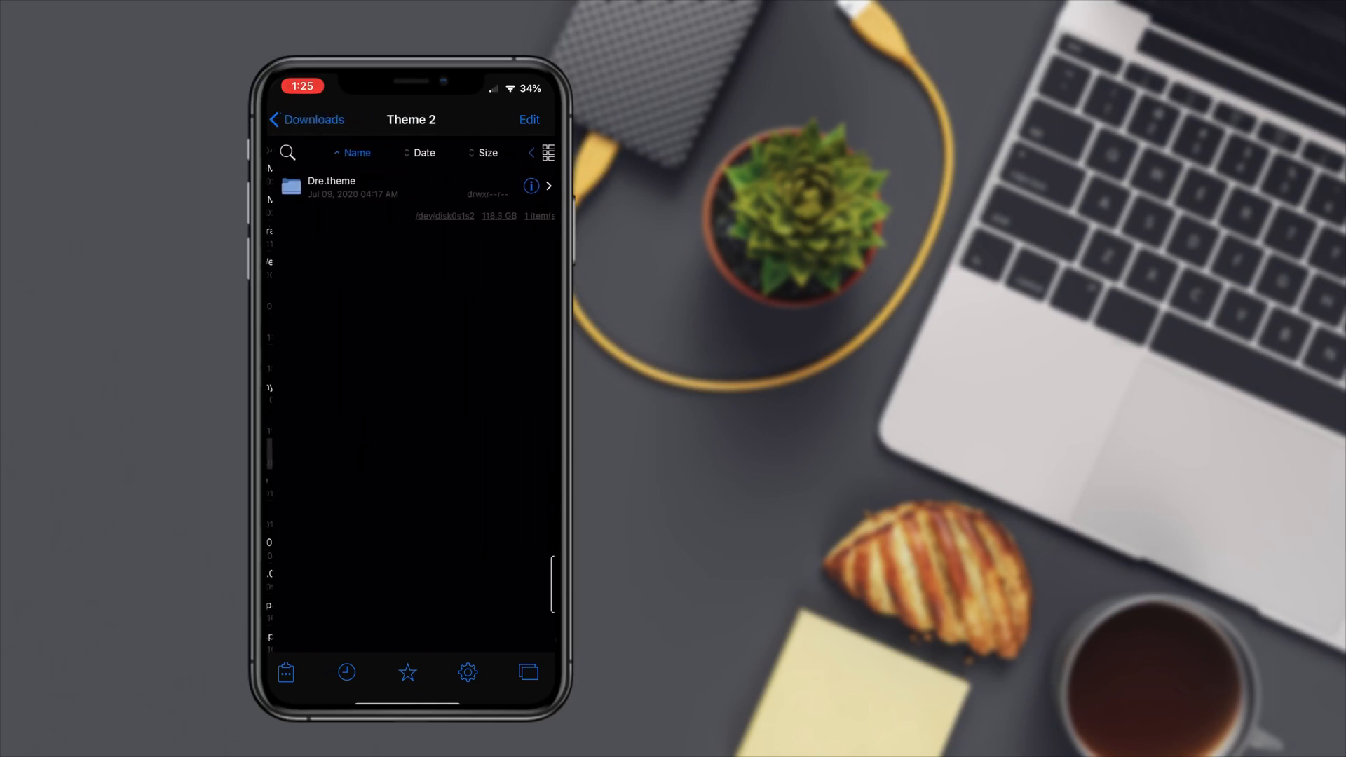
click(307, 120)
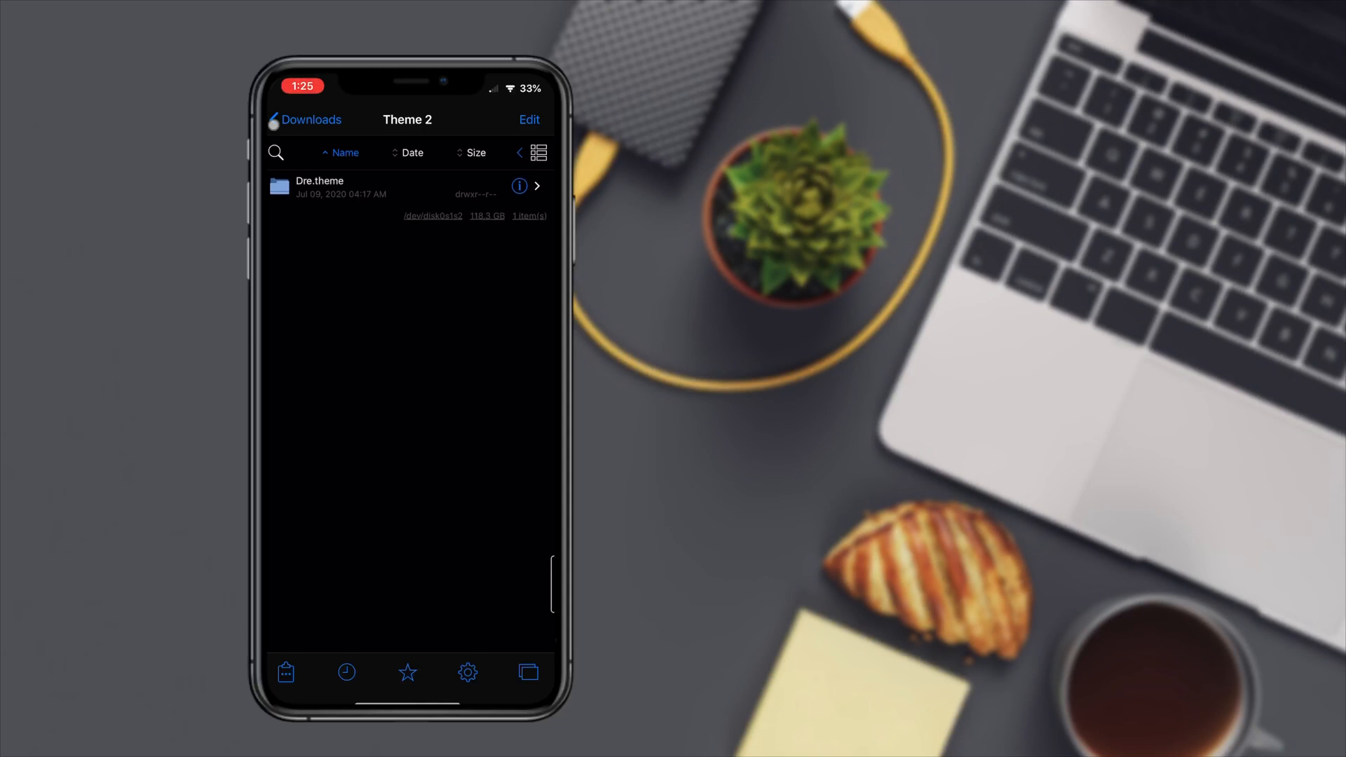
Step: Select and copy the Dre.theme folder in Downloads
click(291, 119)
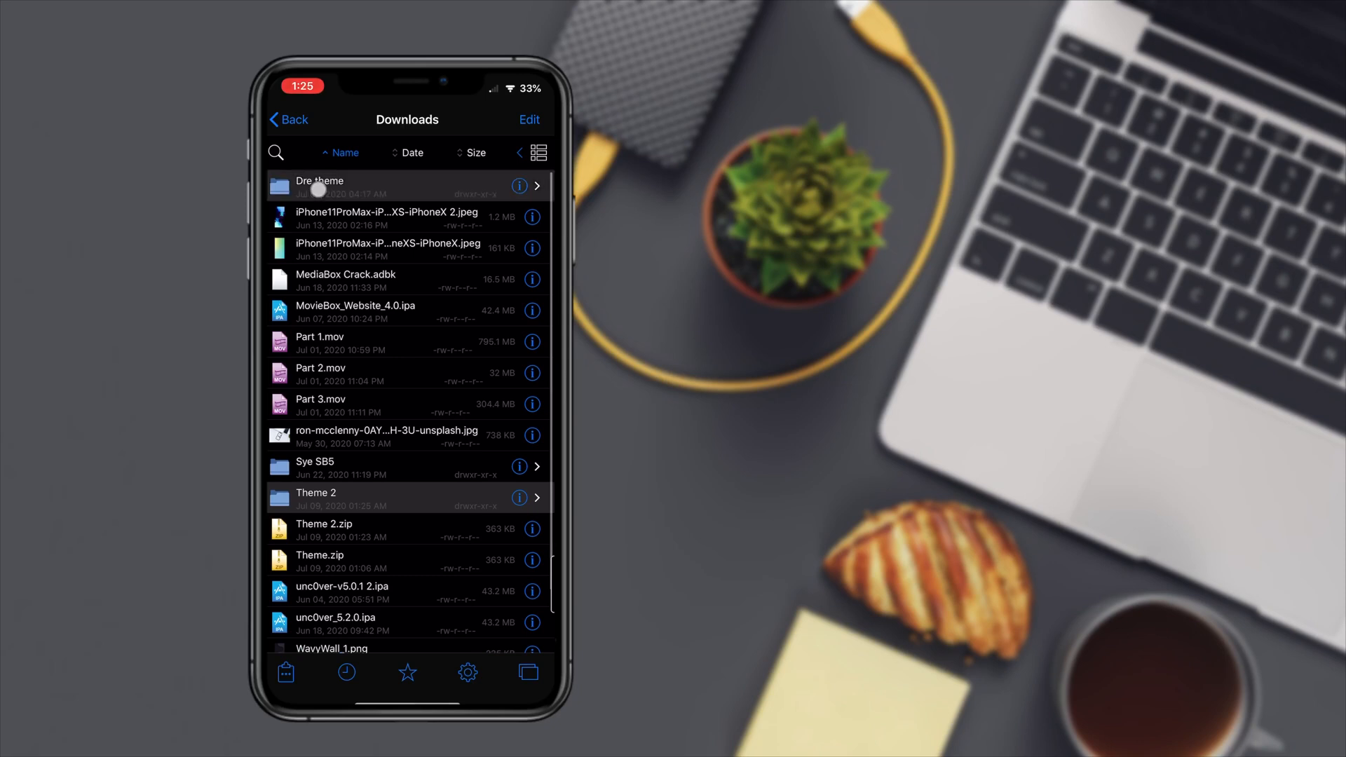
click(529, 120)
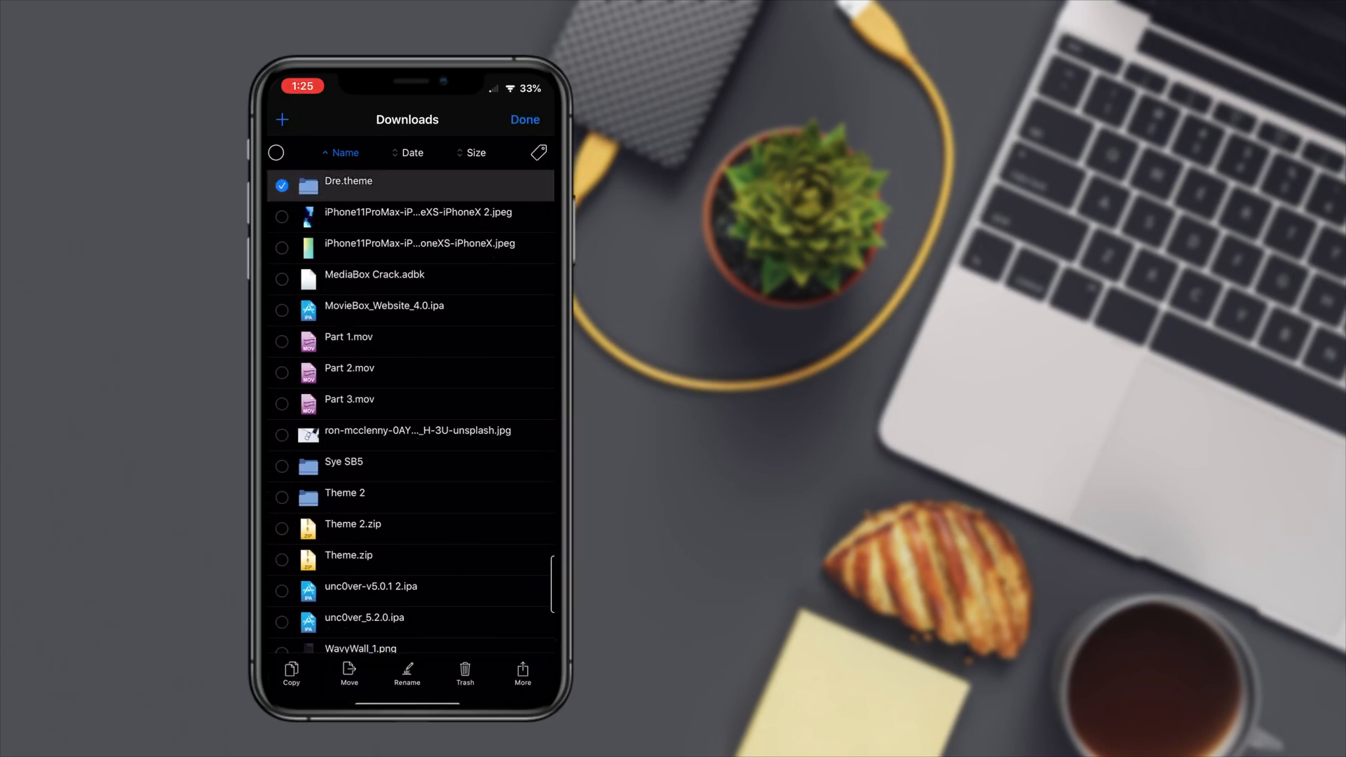
click(525, 119)
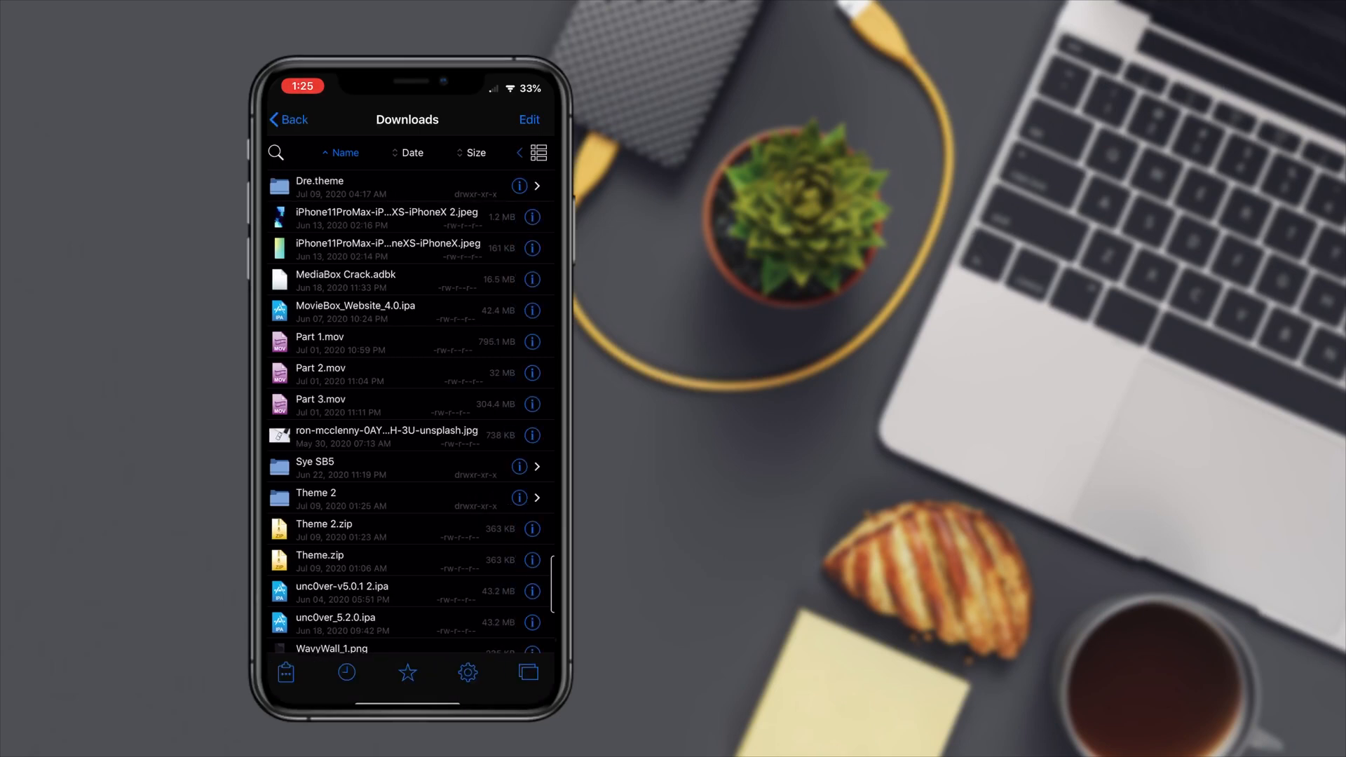
Step: Navigate up to the file system root and open the Library folder
click(288, 119)
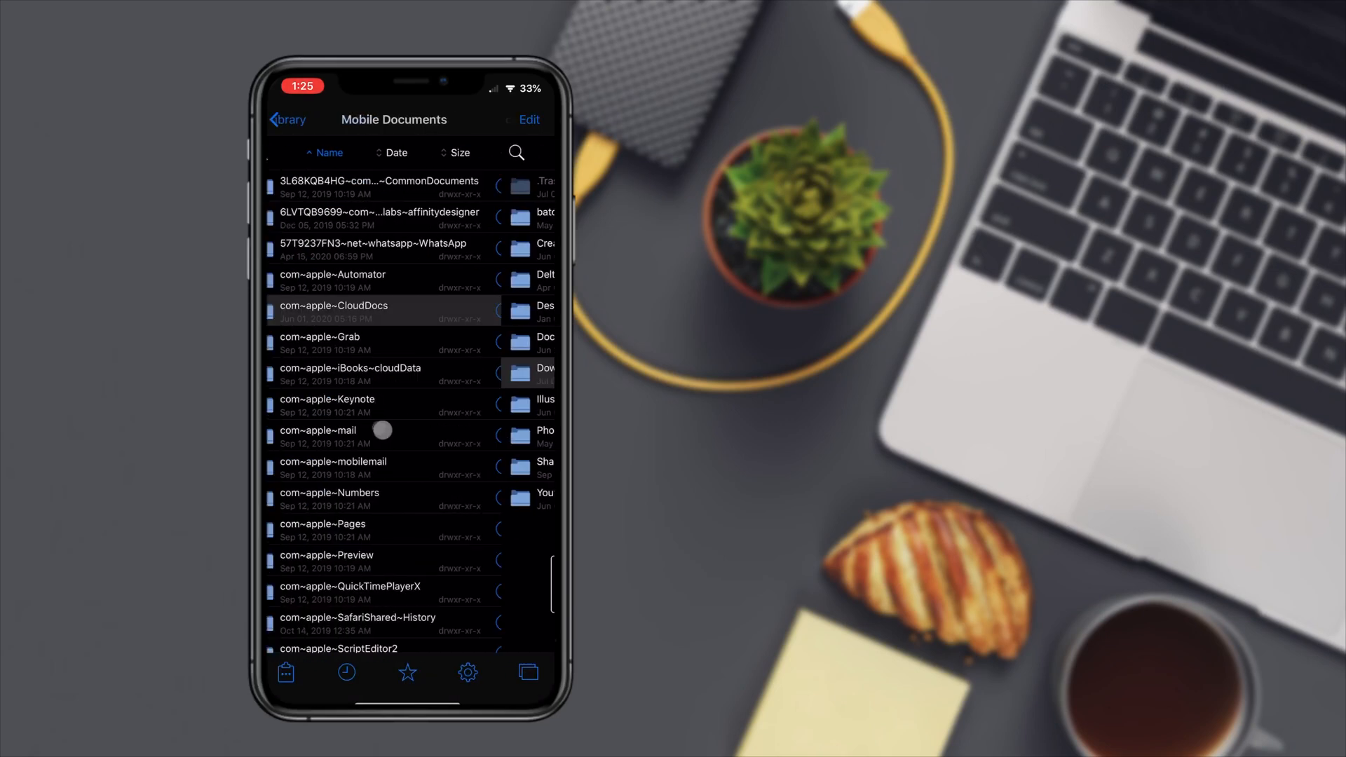
click(286, 119)
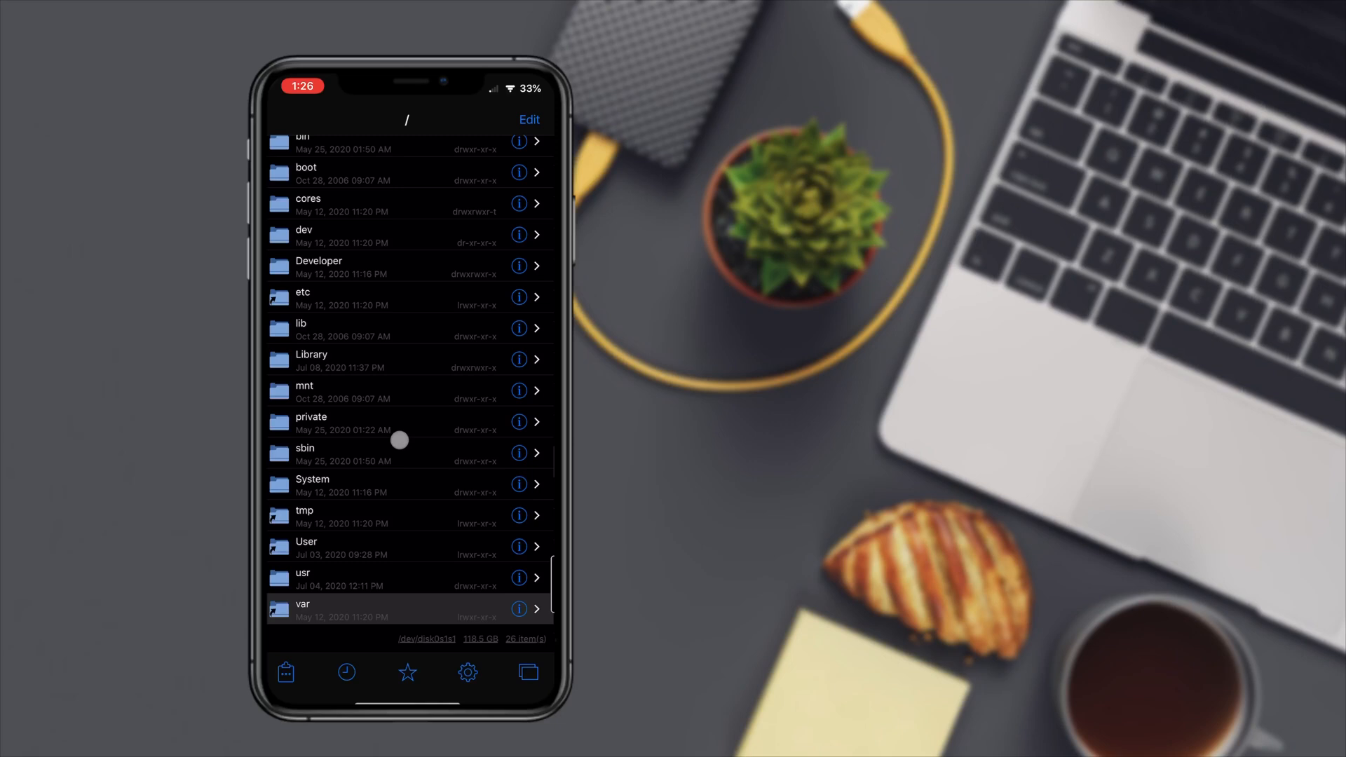
scroll(up, 3)
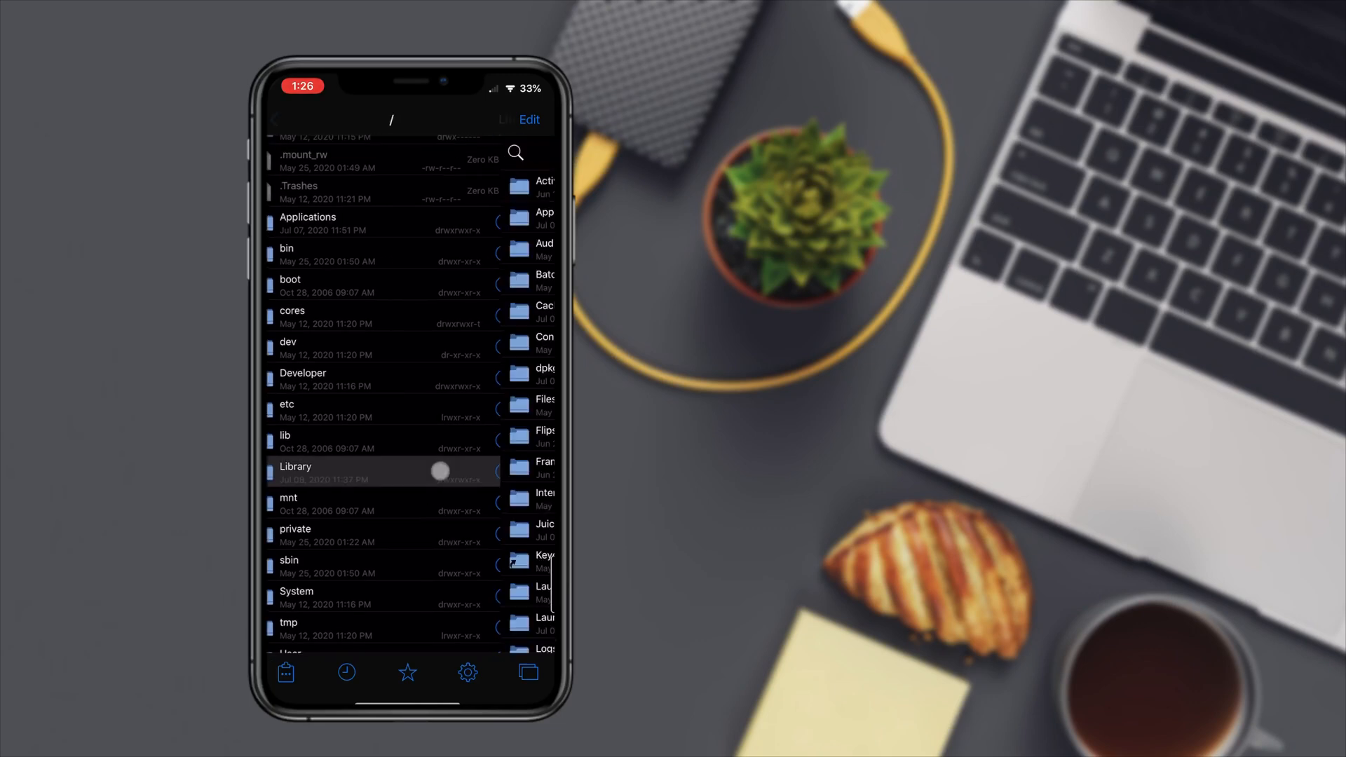
click(294, 466)
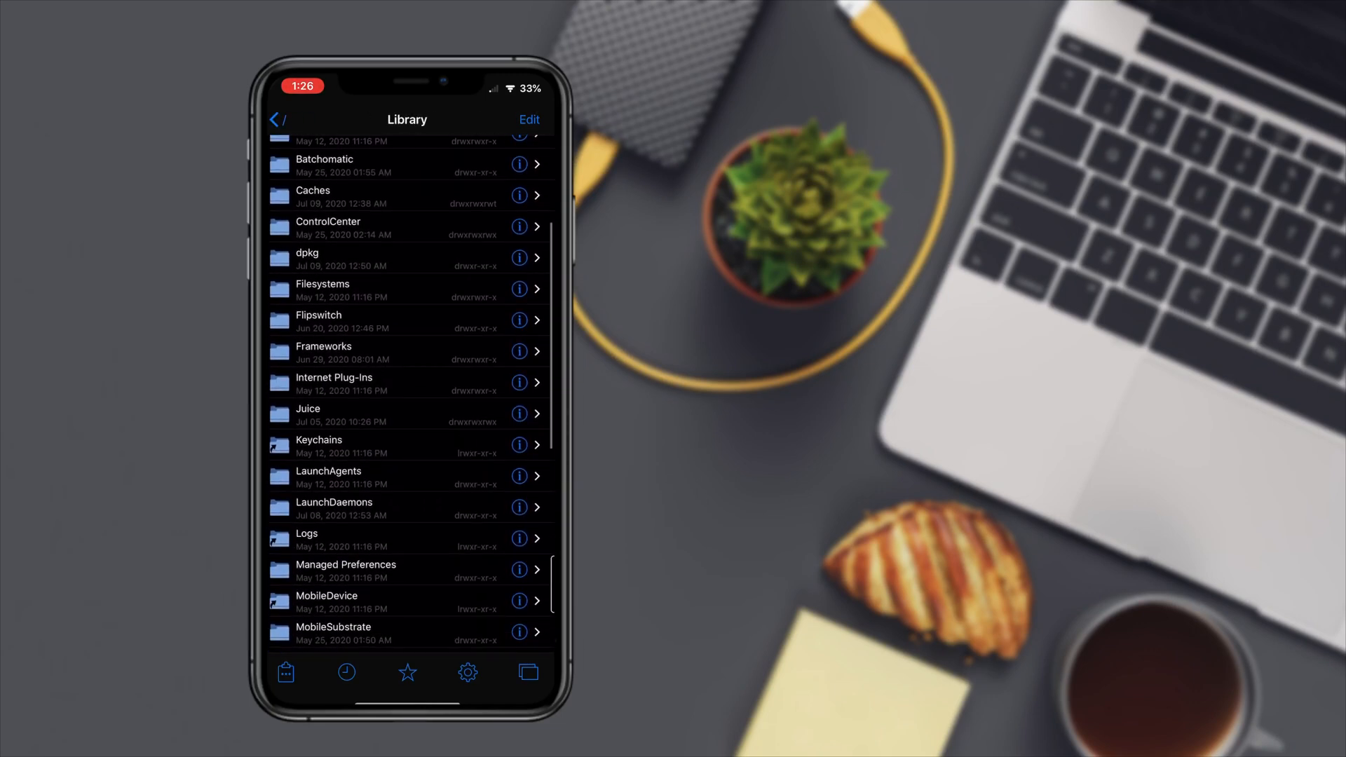
scroll(down, 3)
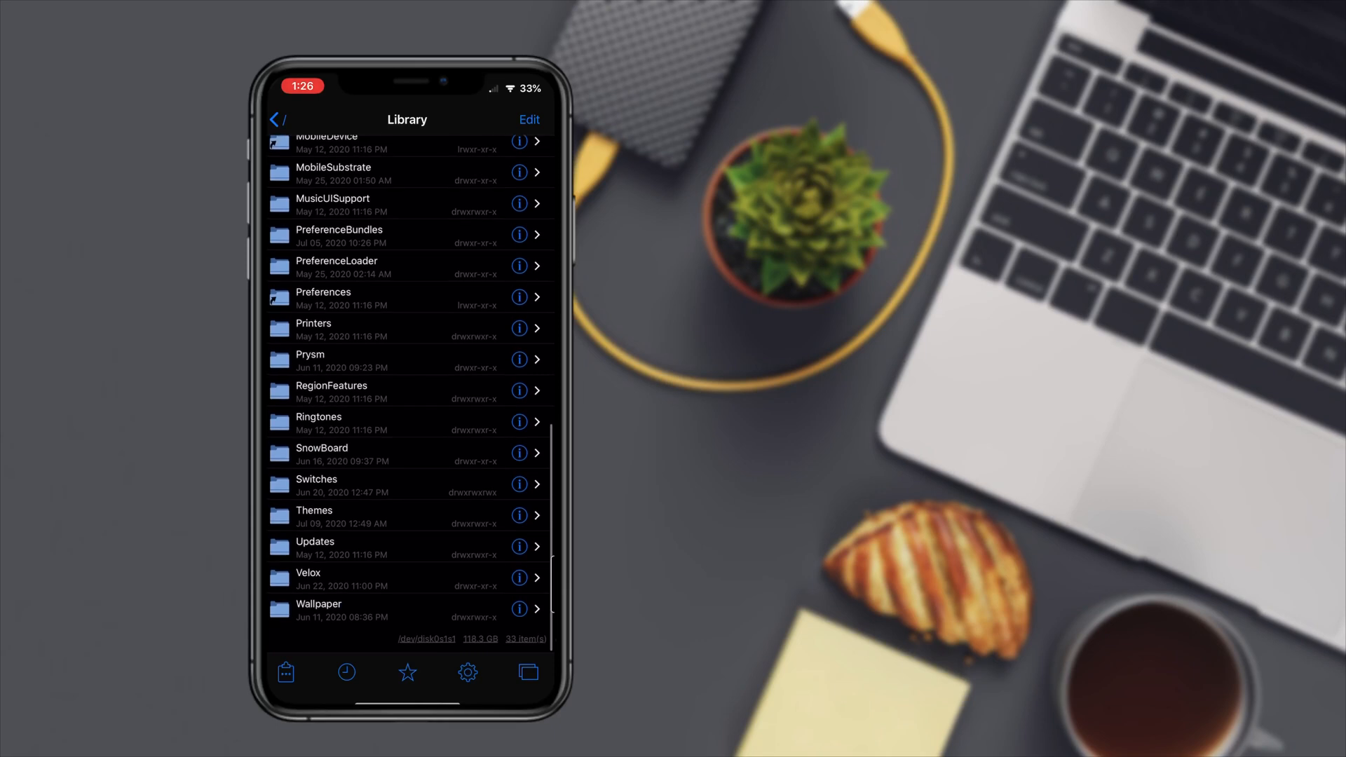
Step: Paste Dre.theme into /Library/Themes and head to SnowBoard's settings
click(314, 516)
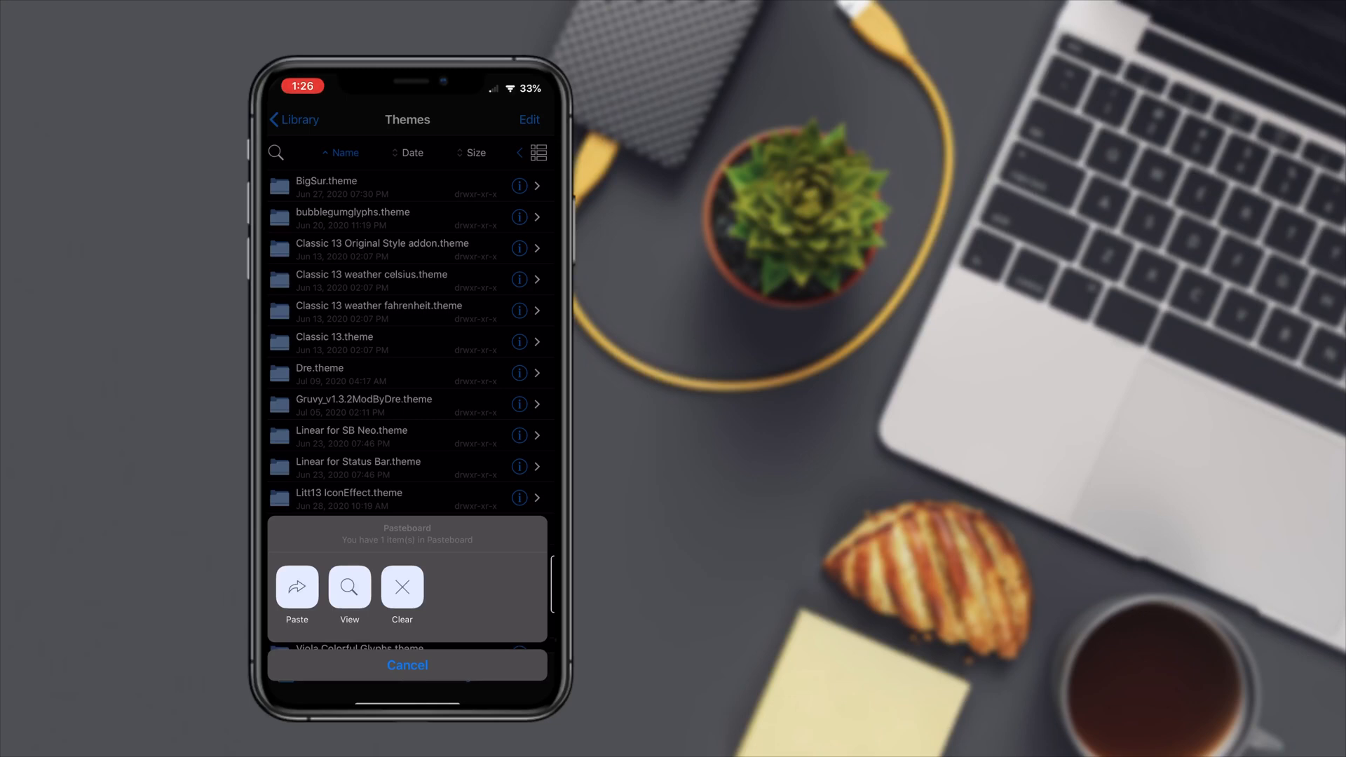
click(407, 665)
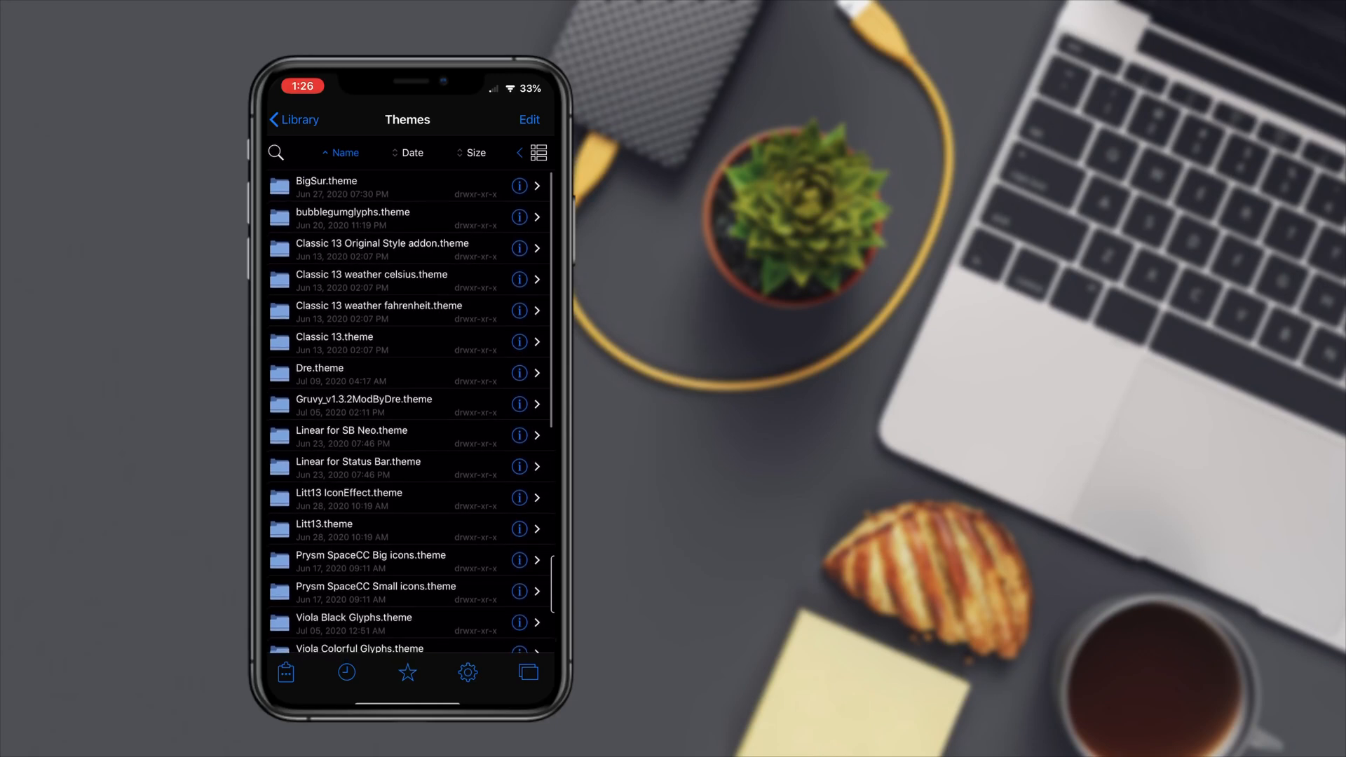
scroll(up, 3)
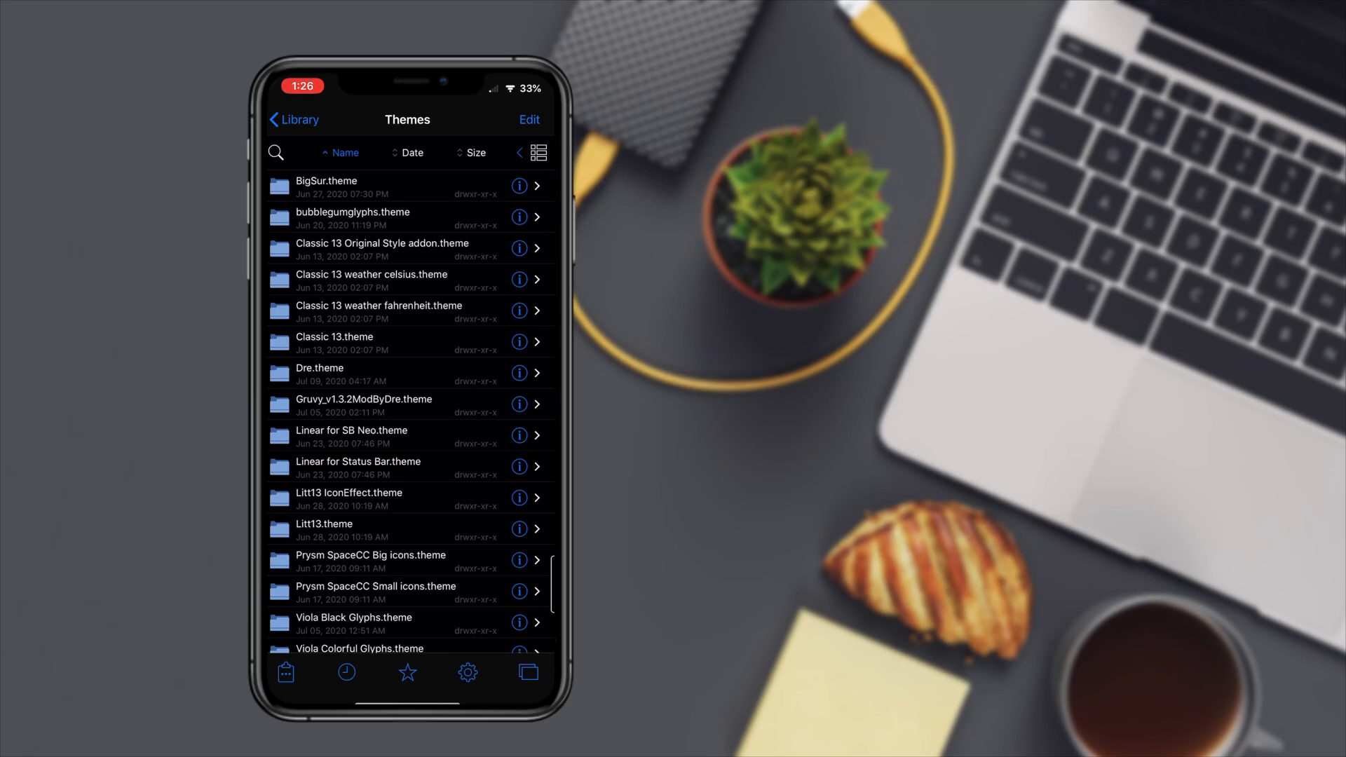
click(294, 119)
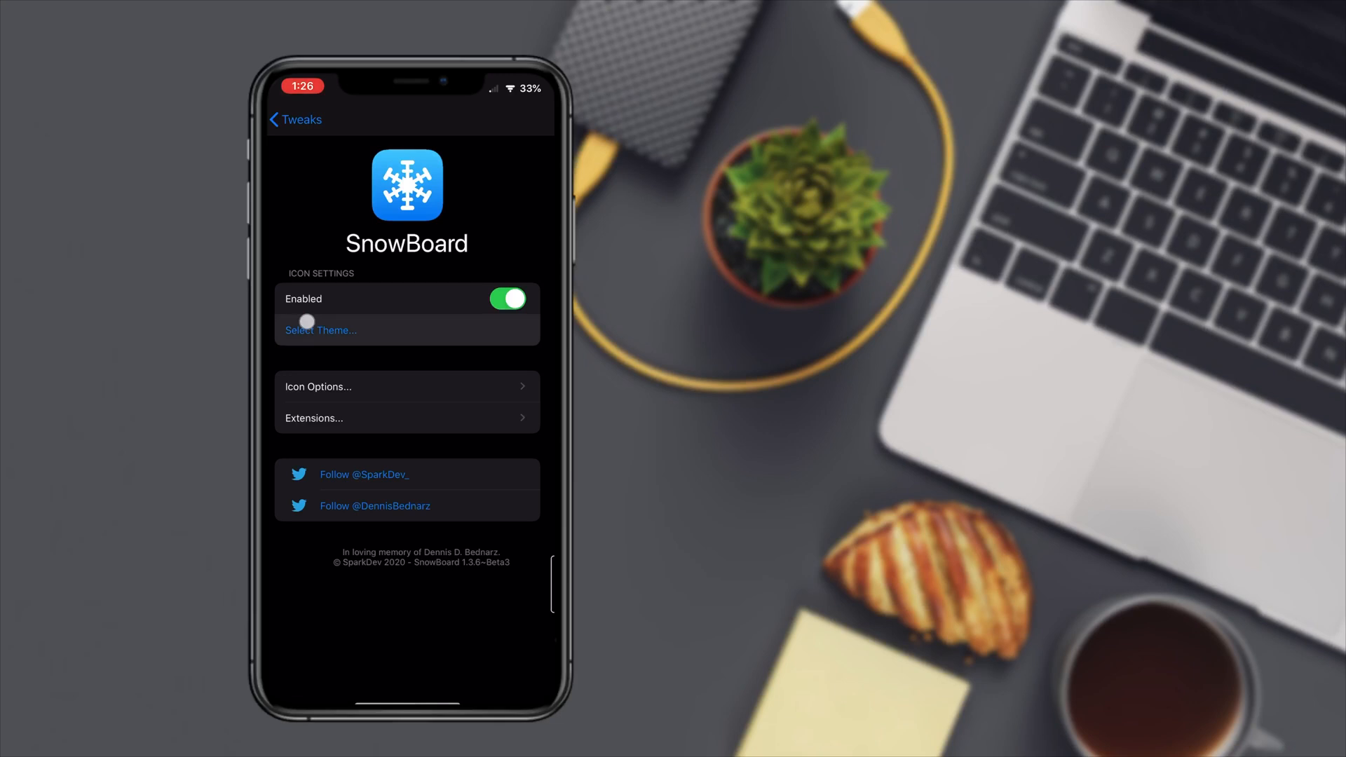
Step: Enable Dre in SnowBoard's theme list and apply the 1 pending change
click(321, 330)
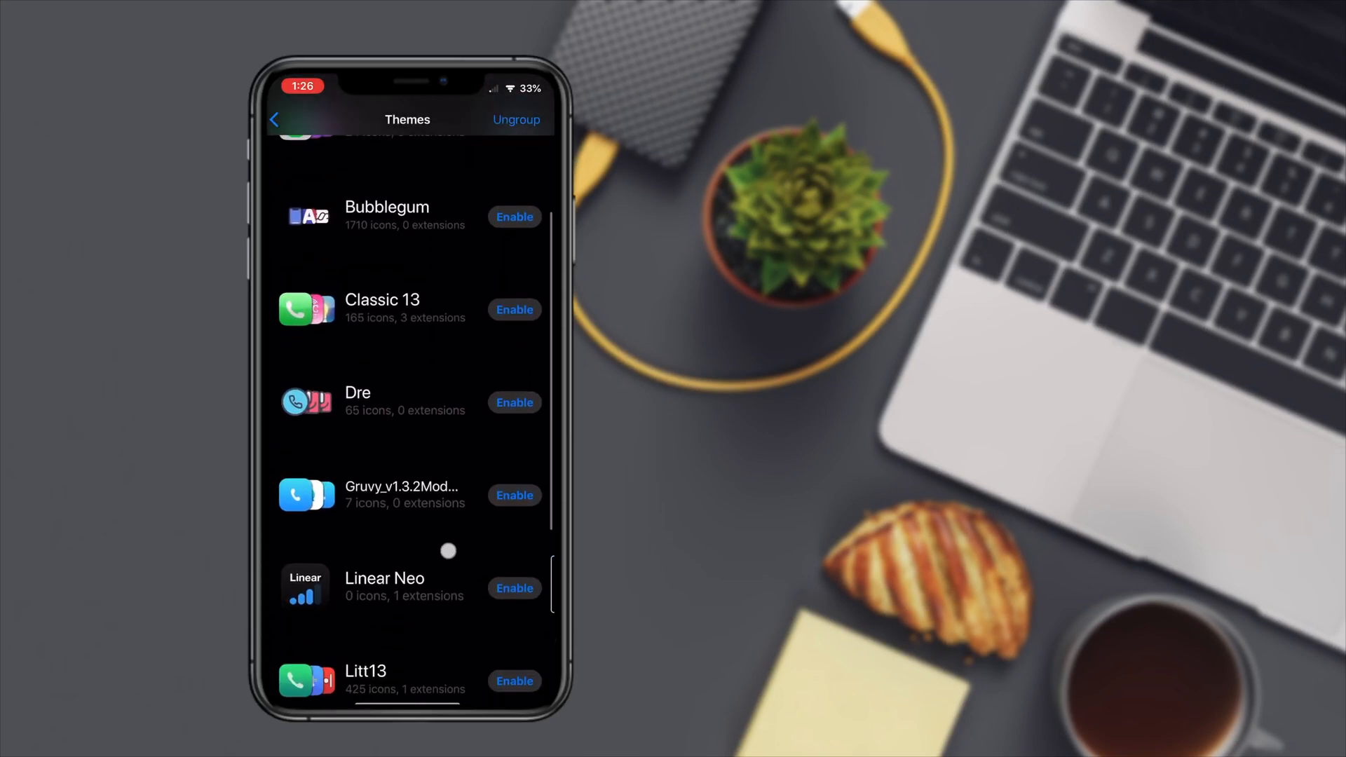
scroll(up, 3)
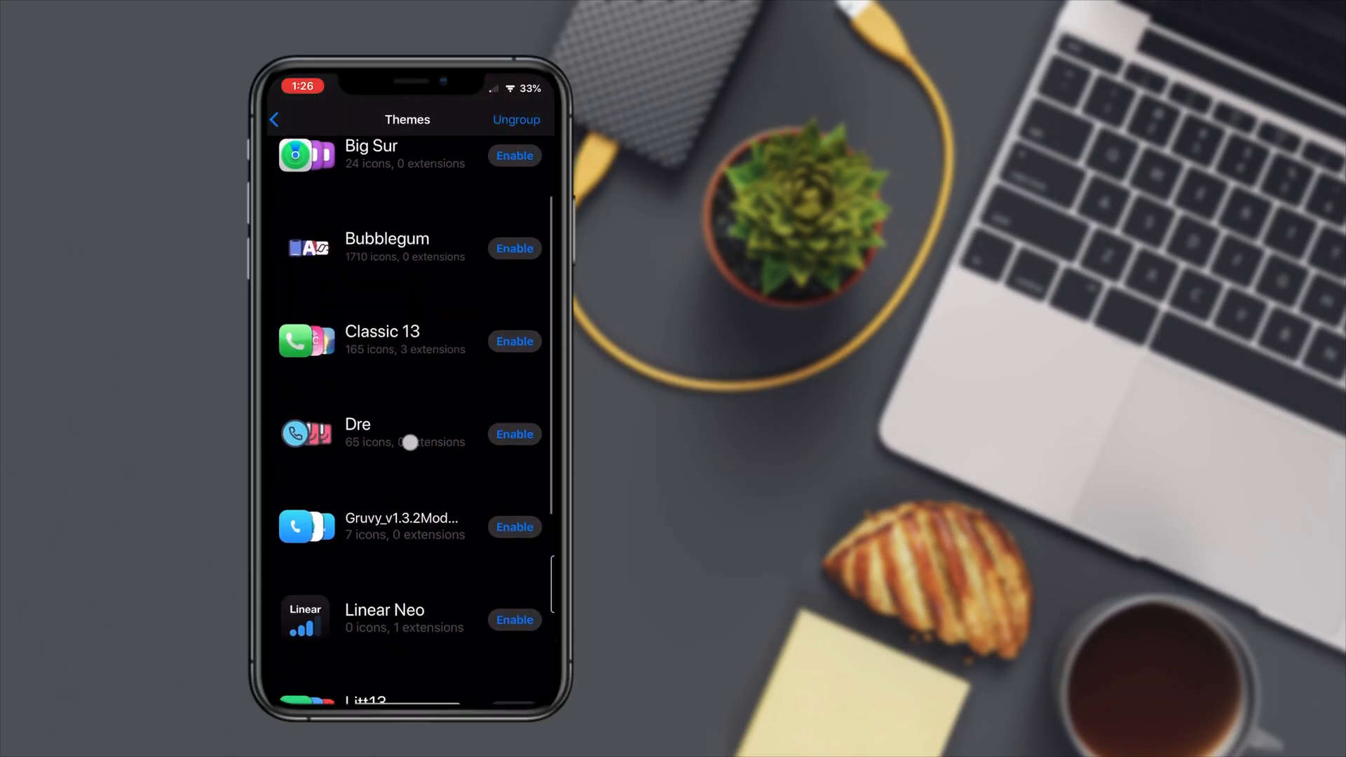
click(514, 433)
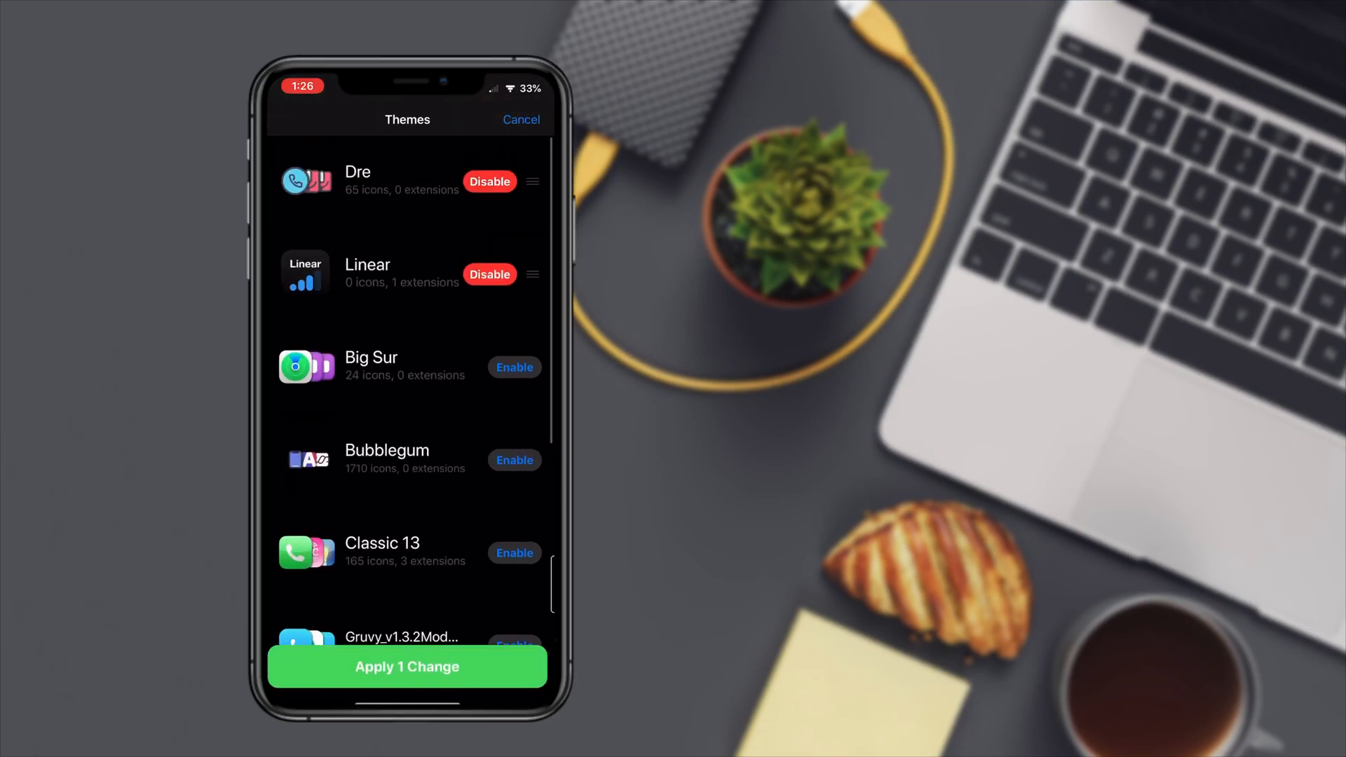
click(407, 667)
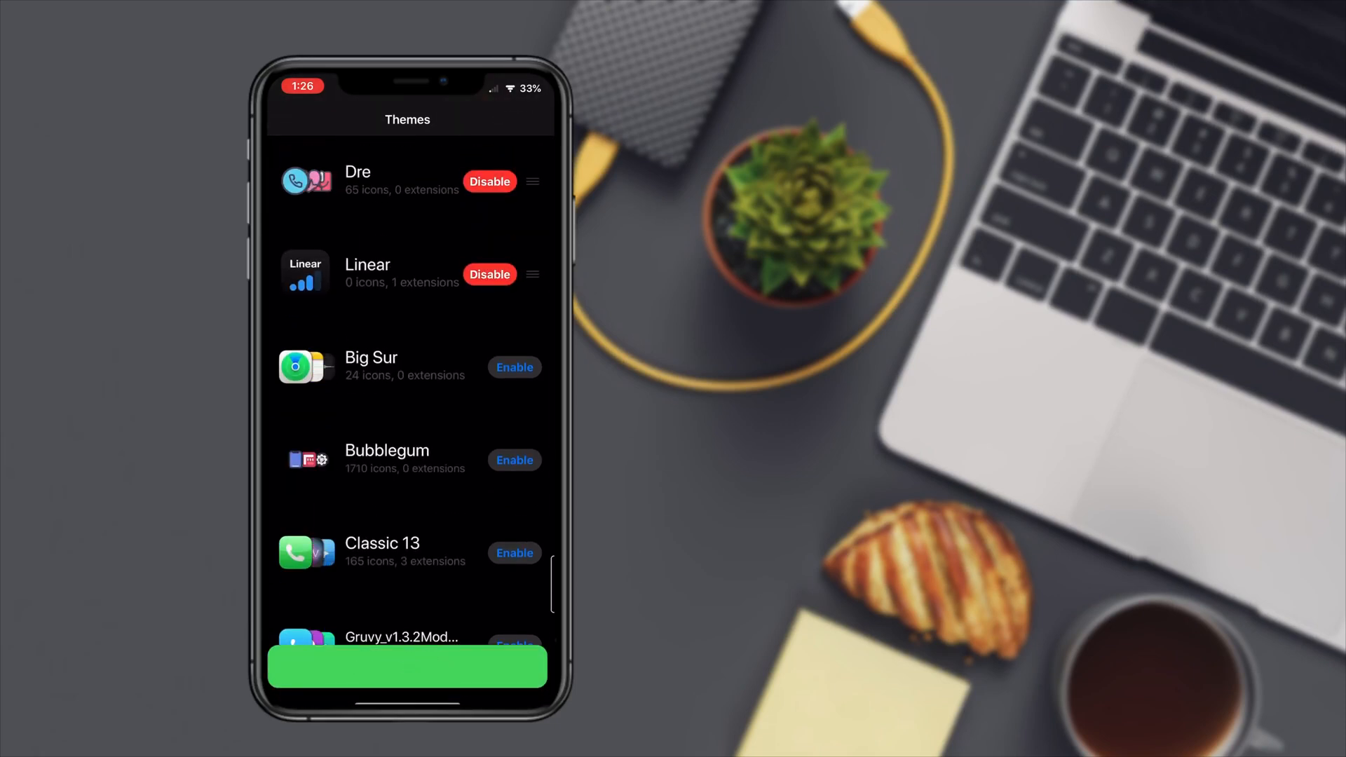